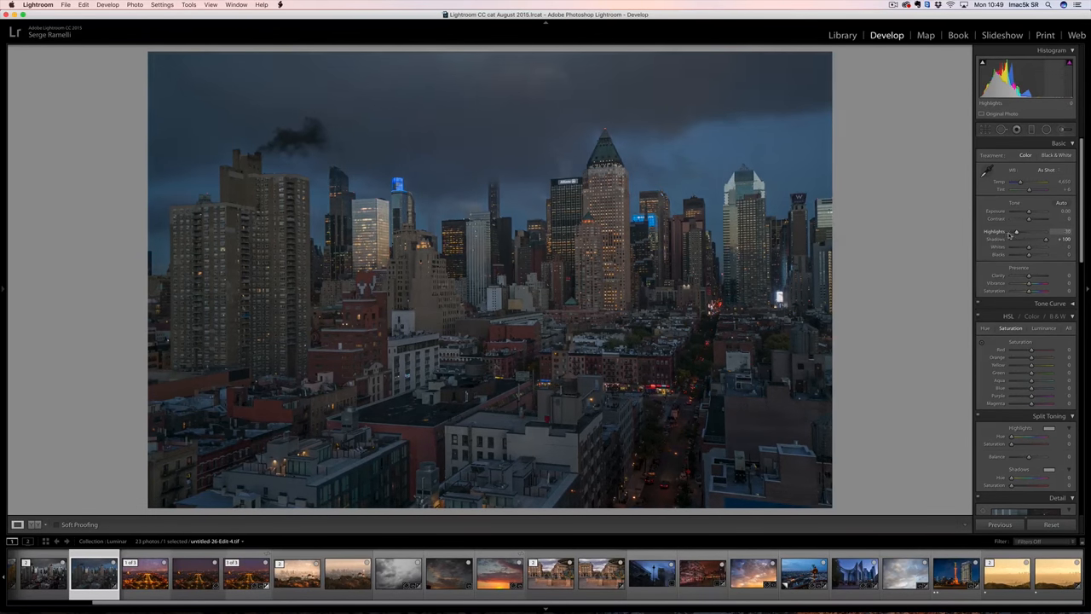
- Send the skyline photo to Luminar as a copy with Lightroom adjustments
{"action": "left_click_drag", "start_coordinate": [1016, 232], "coordinate": [1045, 232]}
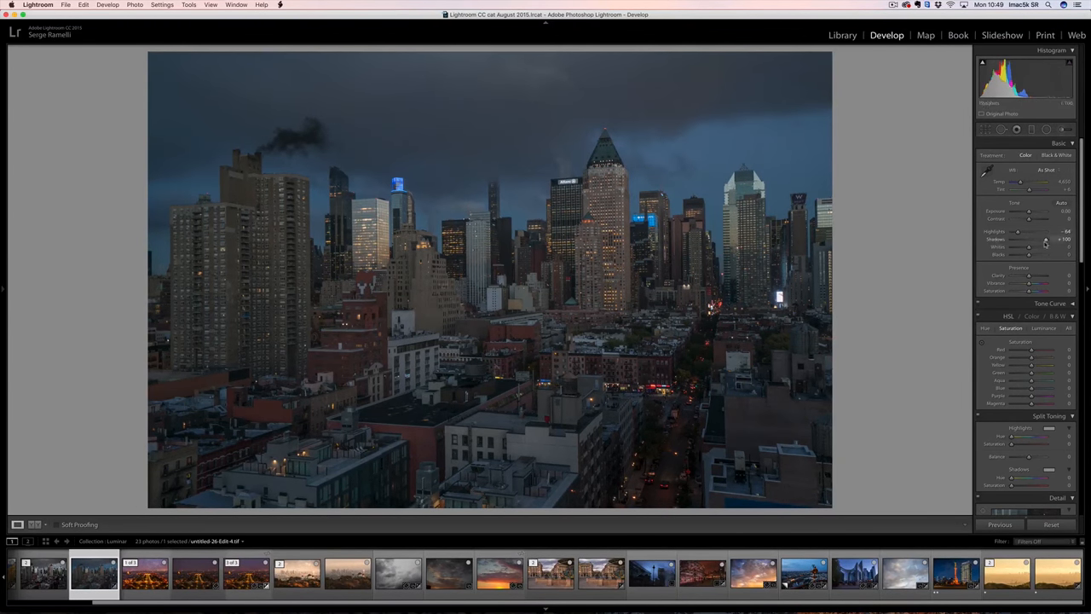
{"action": "left_click_drag", "start_coordinate": [1043, 231], "coordinate": [1027, 232]}
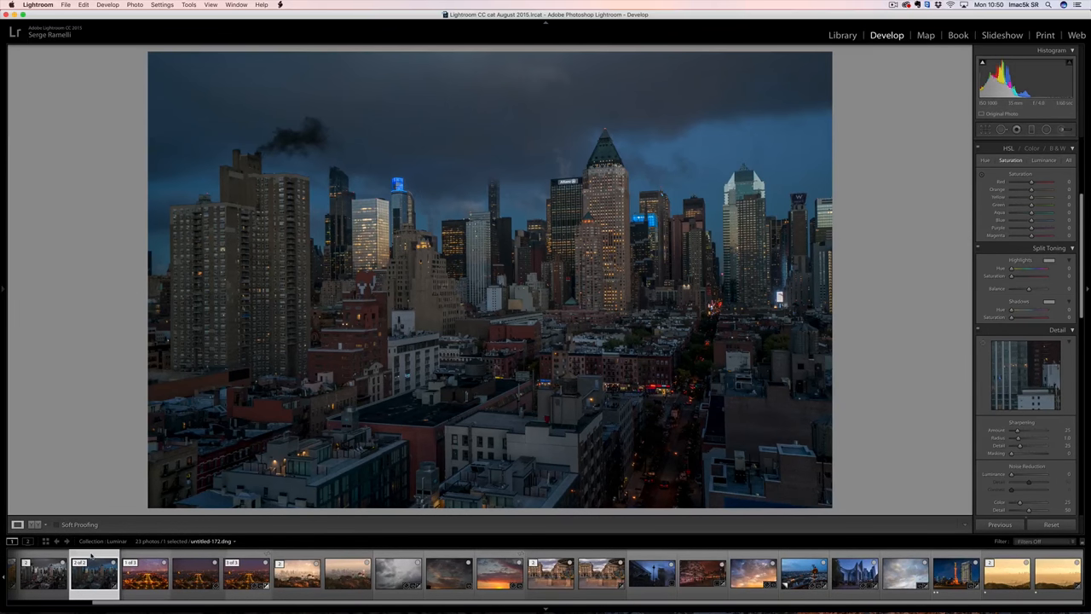
{"action": "right_click", "coordinate": [94, 573]}
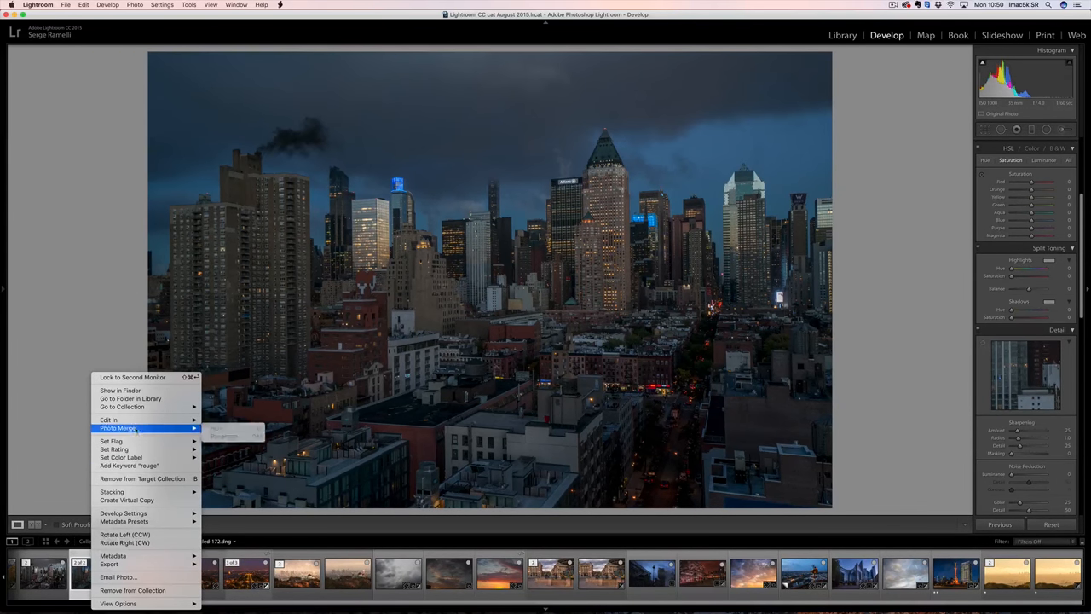
{"action": "mouse_move", "coordinate": [109, 419]}
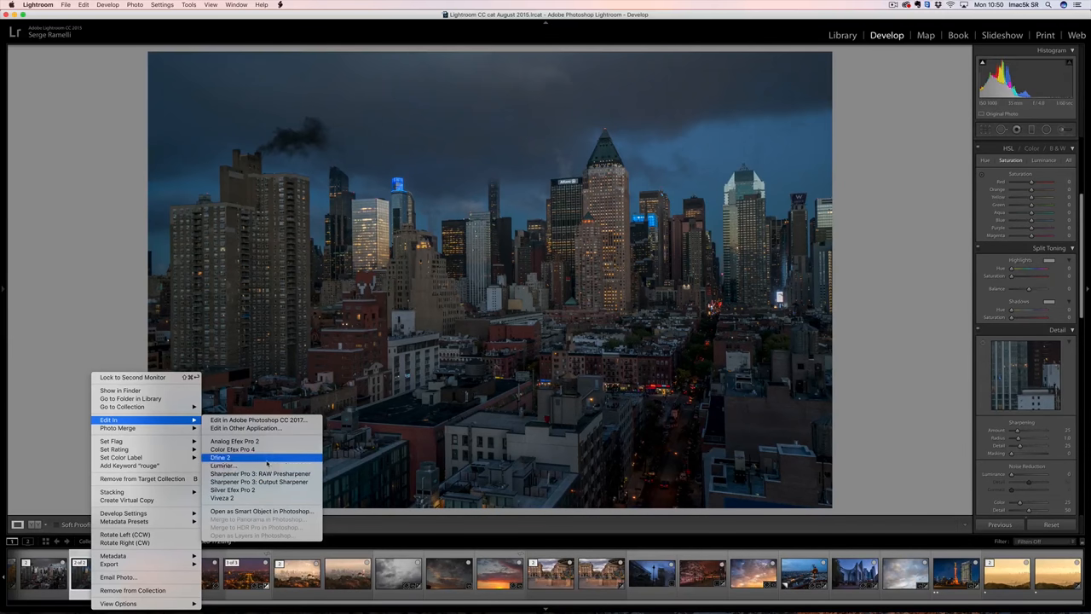
{"action": "left_click", "coordinate": [221, 457]}
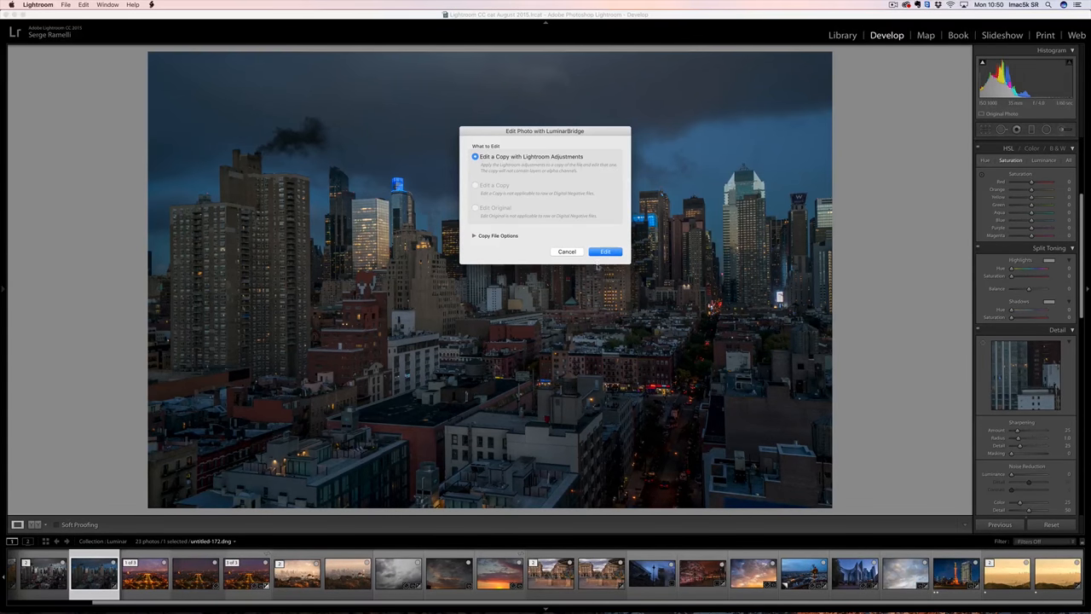
{"action": "left_click", "coordinate": [604, 252]}
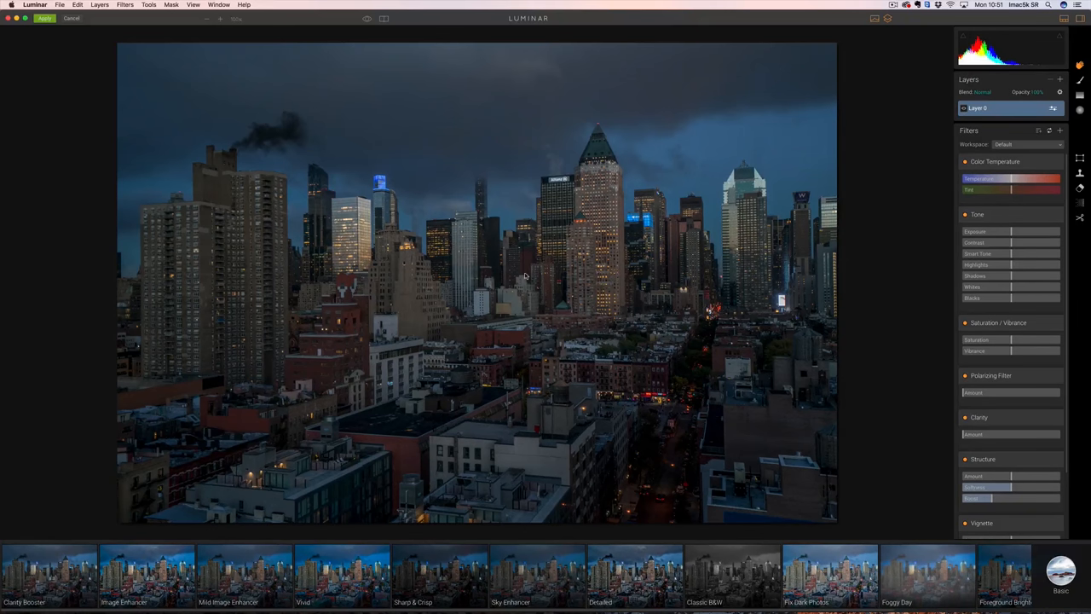
- Cycle through preset looks on the skyline: Image Enhancer, brighter blue, moody, Sky Enhancer, high-contrast
{"action": "left_click", "coordinate": [1060, 571]}
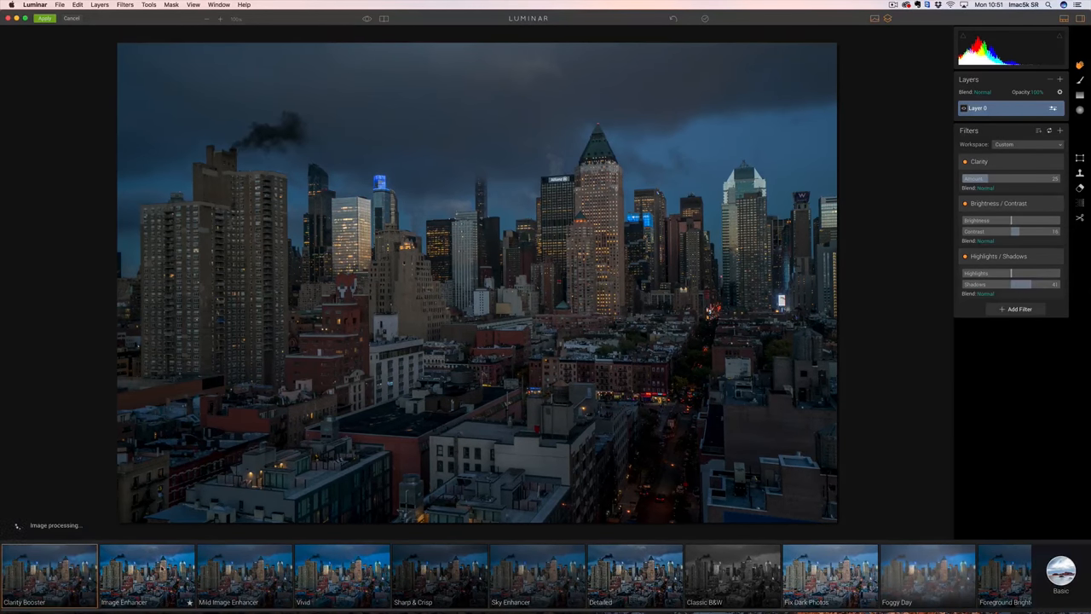
{"action": "left_click", "coordinate": [146, 576]}
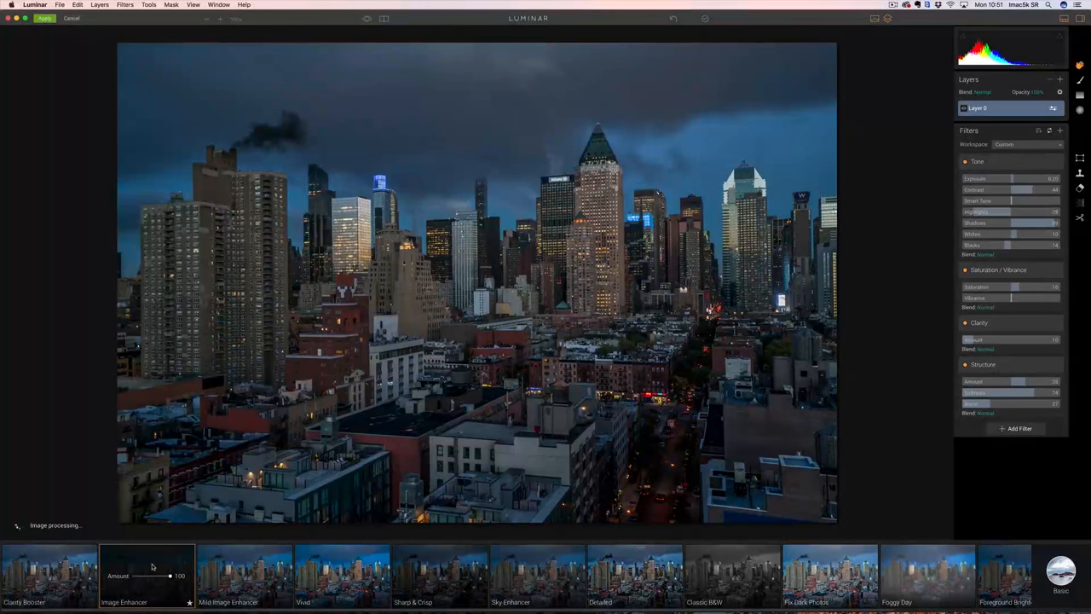
{"action": "left_click", "coordinate": [246, 576]}
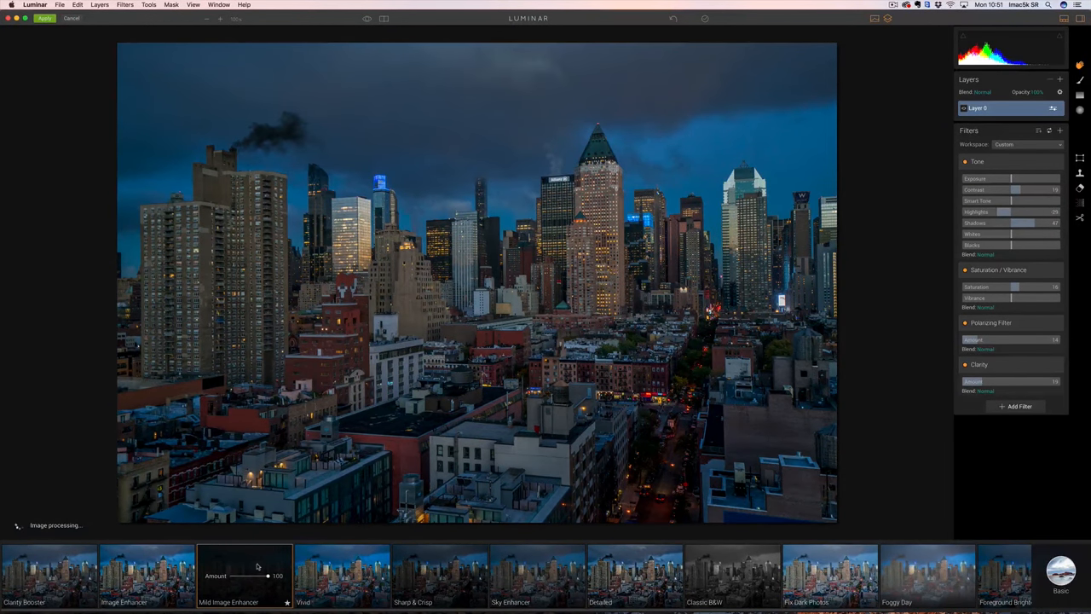
{"action": "left_click", "coordinate": [341, 576]}
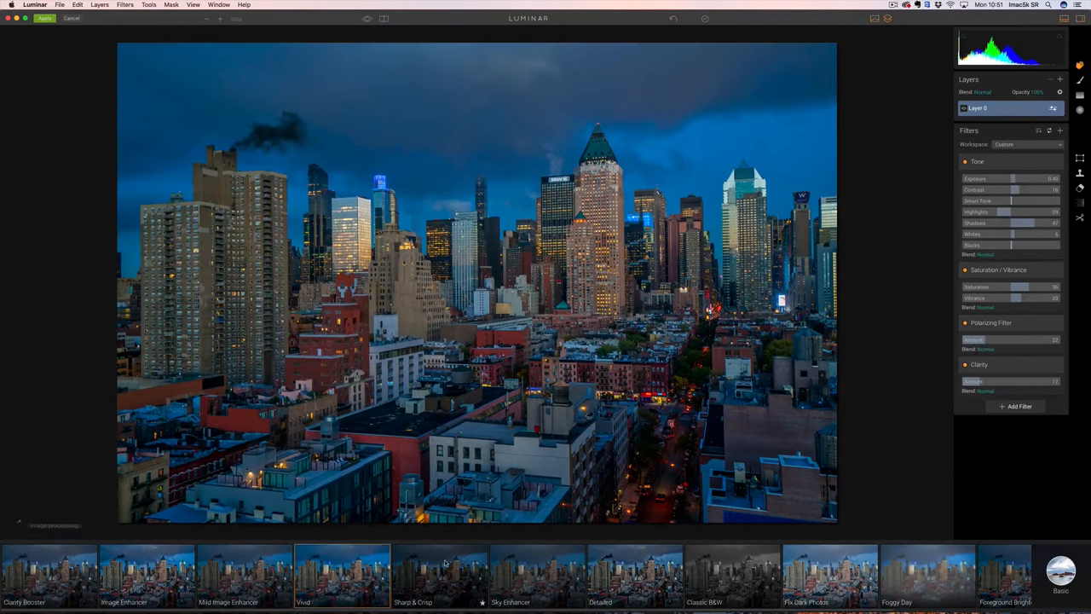
{"action": "left_click", "coordinate": [439, 576]}
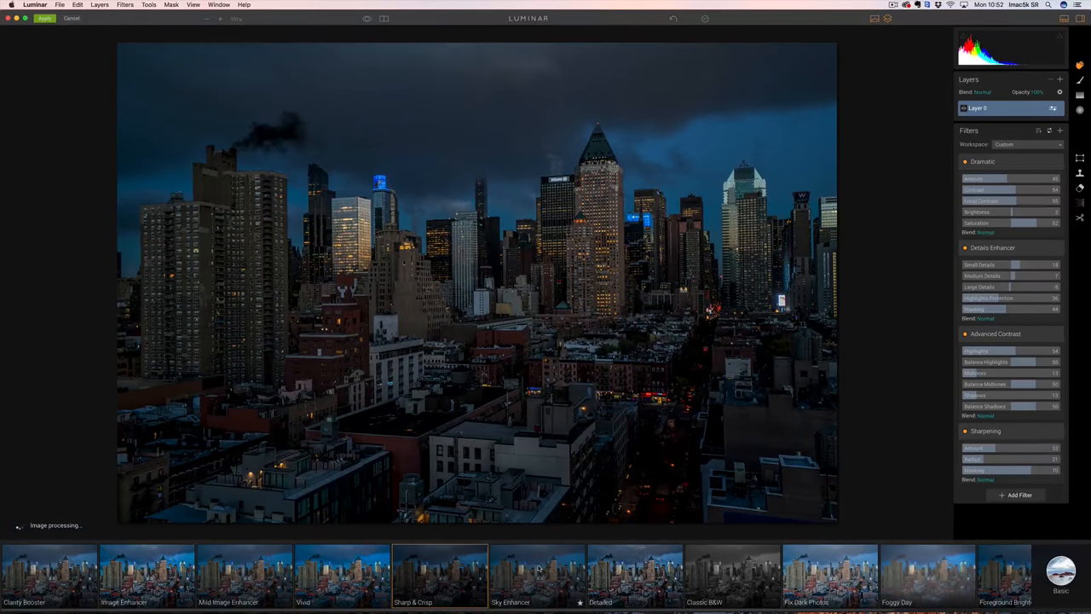
{"action": "left_click", "coordinate": [536, 576]}
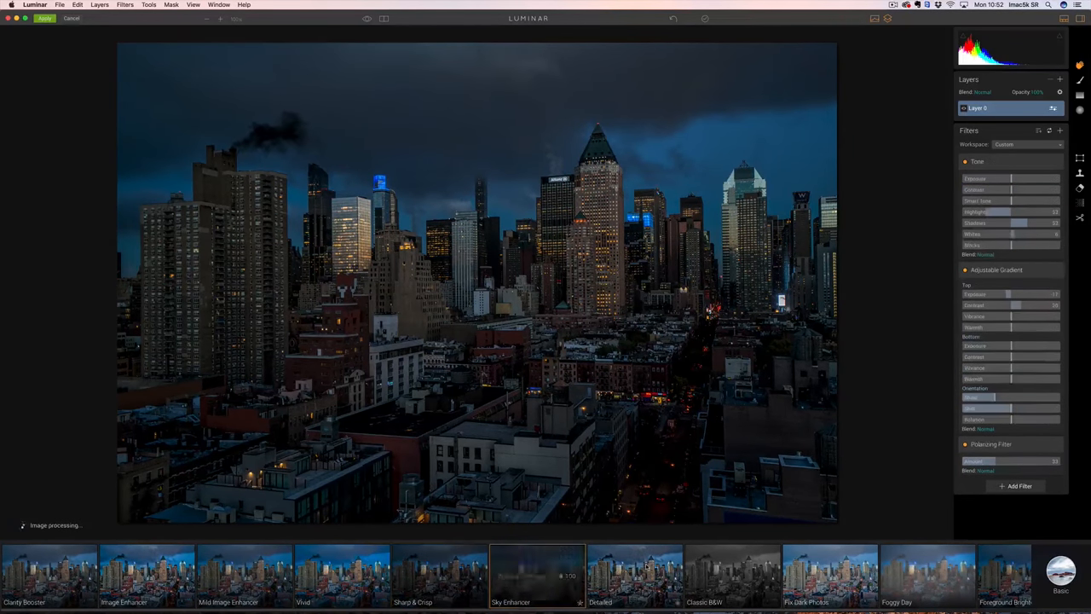
{"action": "left_click", "coordinate": [634, 577]}
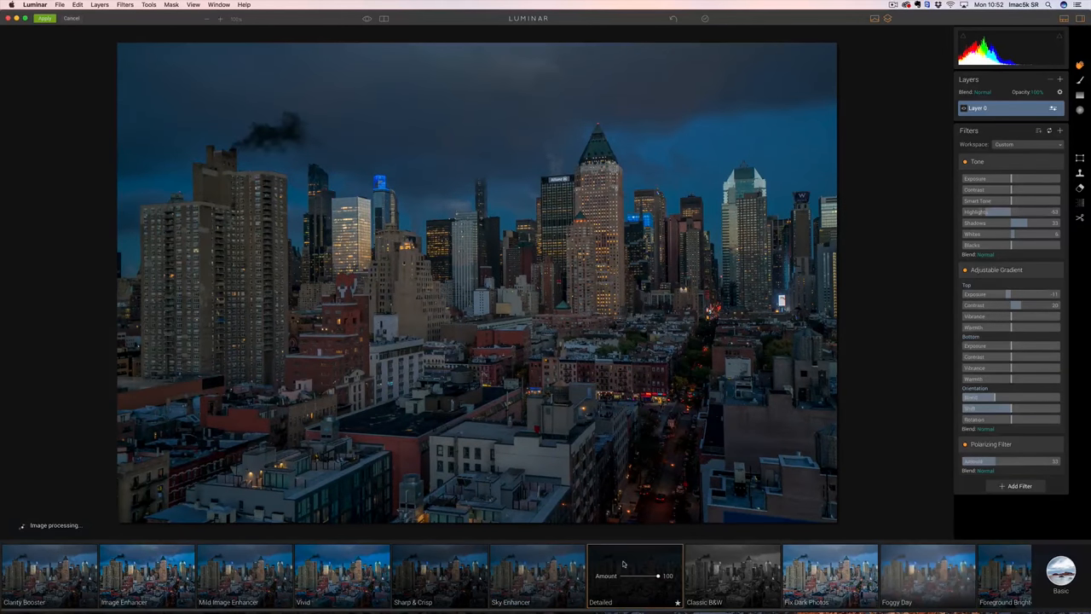
{"action": "left_click", "coordinate": [731, 576]}
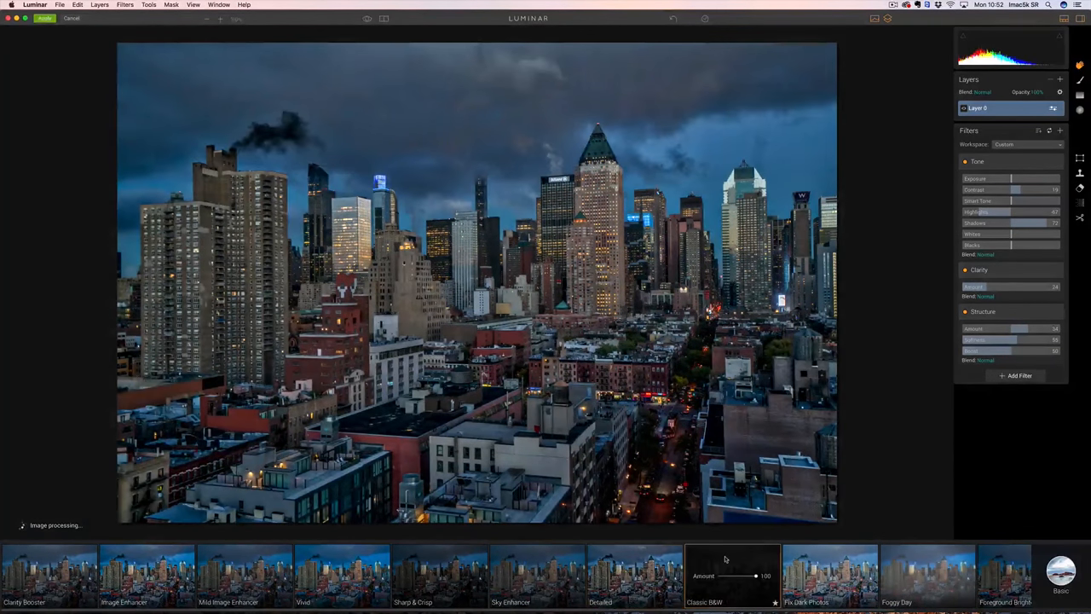
{"action": "left_click", "coordinate": [731, 576]}
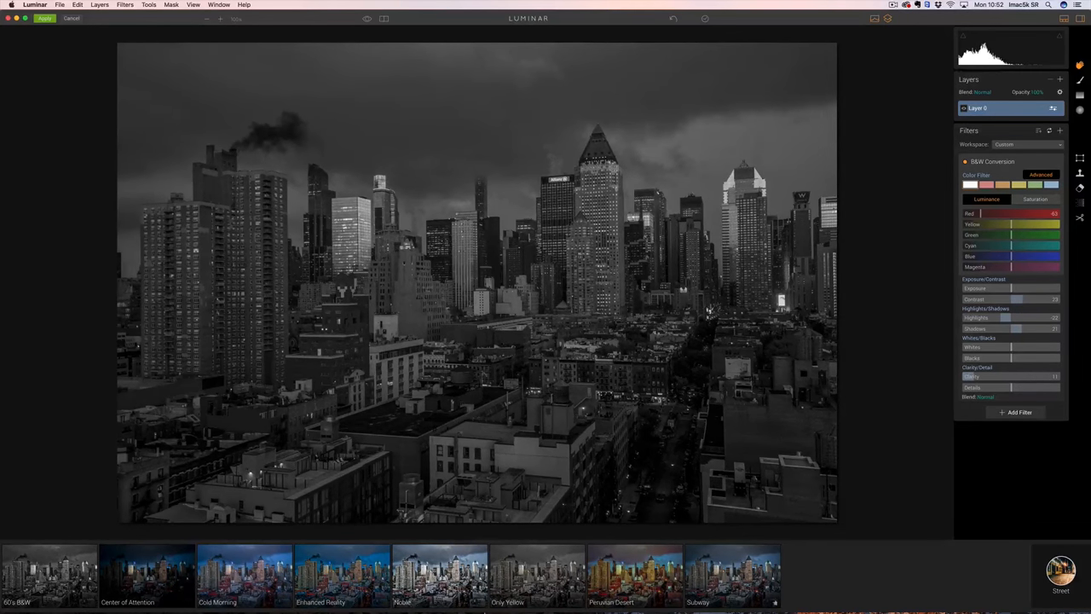
- Settle on the warm orange-toned preset and bring up the preset collections list
{"action": "left_click", "coordinate": [245, 576]}
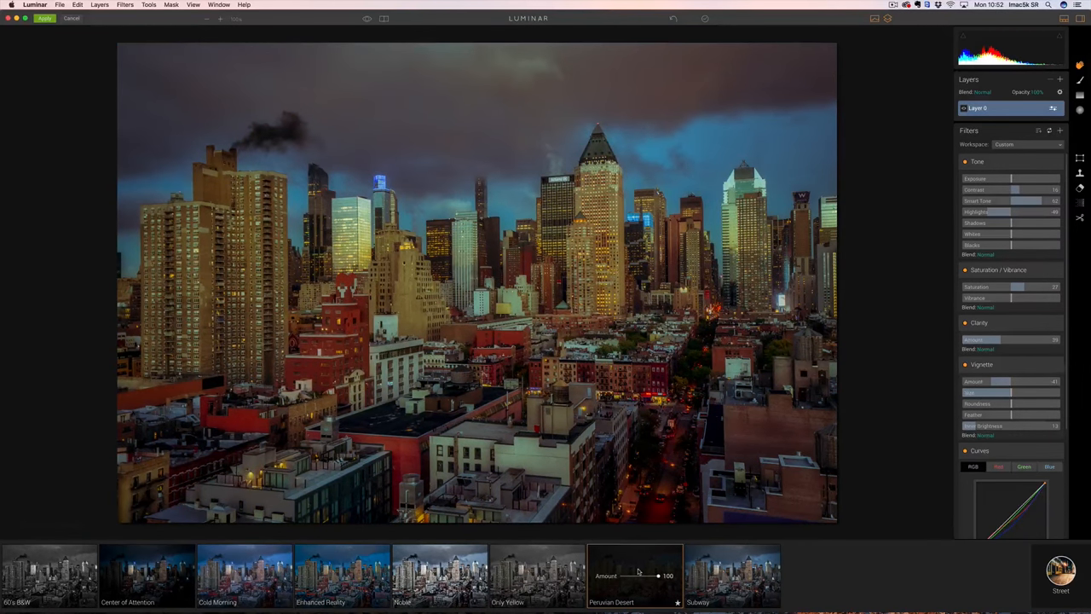
{"action": "left_click", "coordinate": [1060, 570]}
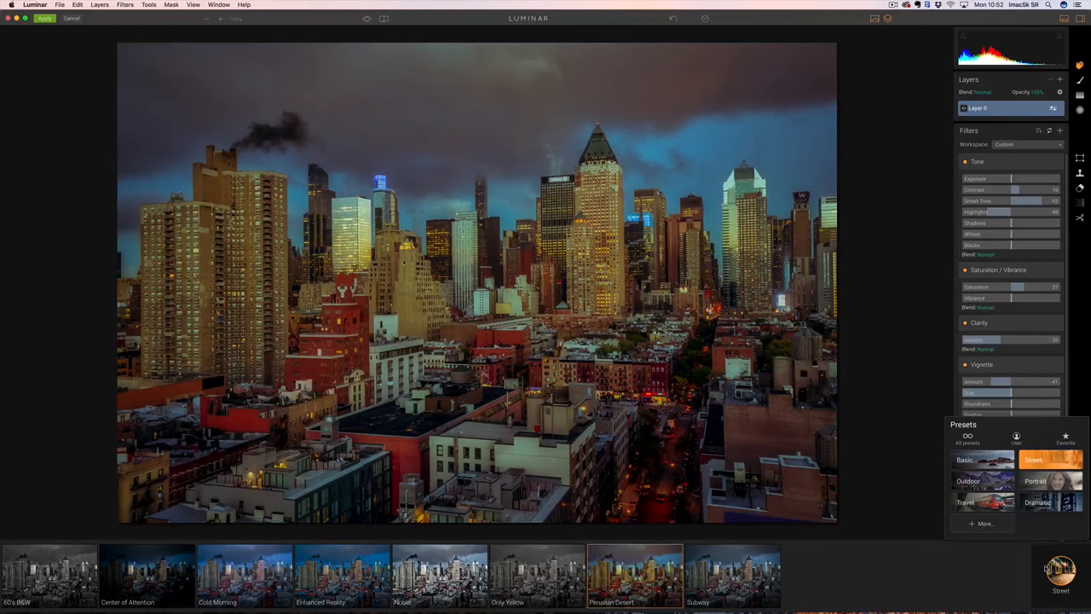
- In the Dramatic collection try Film Noir and Cold Mood, then apply black-and-white keeping only reds
{"action": "left_click", "coordinate": [1050, 502]}
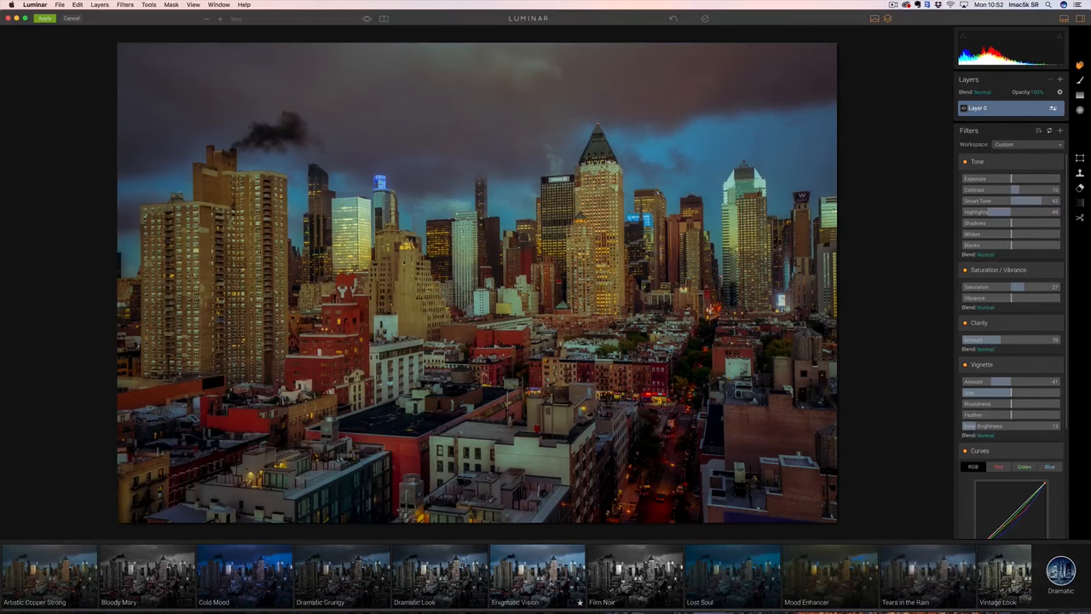
{"action": "left_click", "coordinate": [440, 571]}
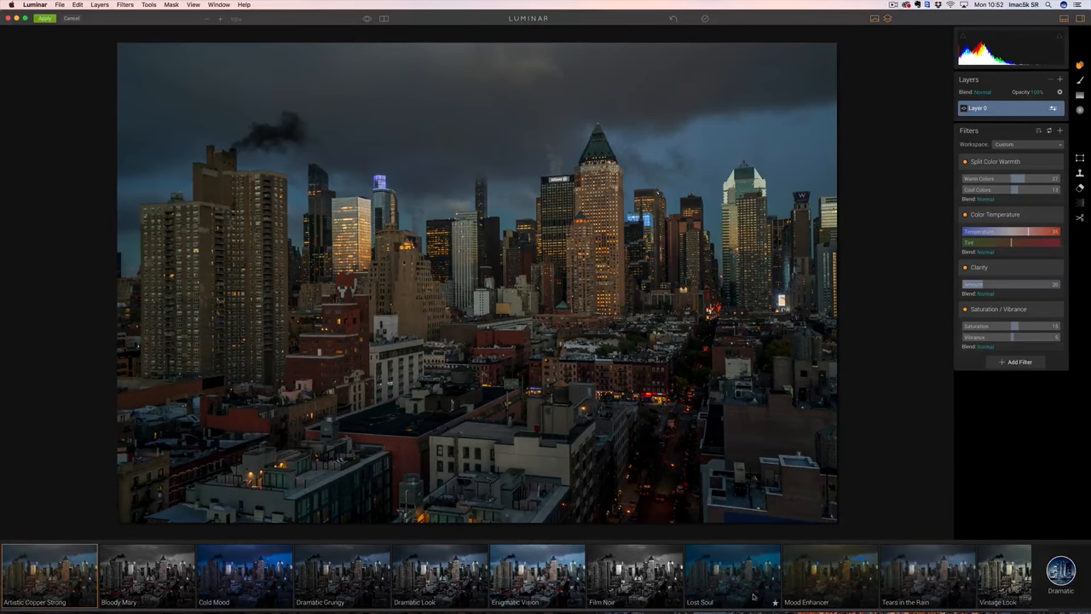
{"action": "left_click", "coordinate": [634, 573]}
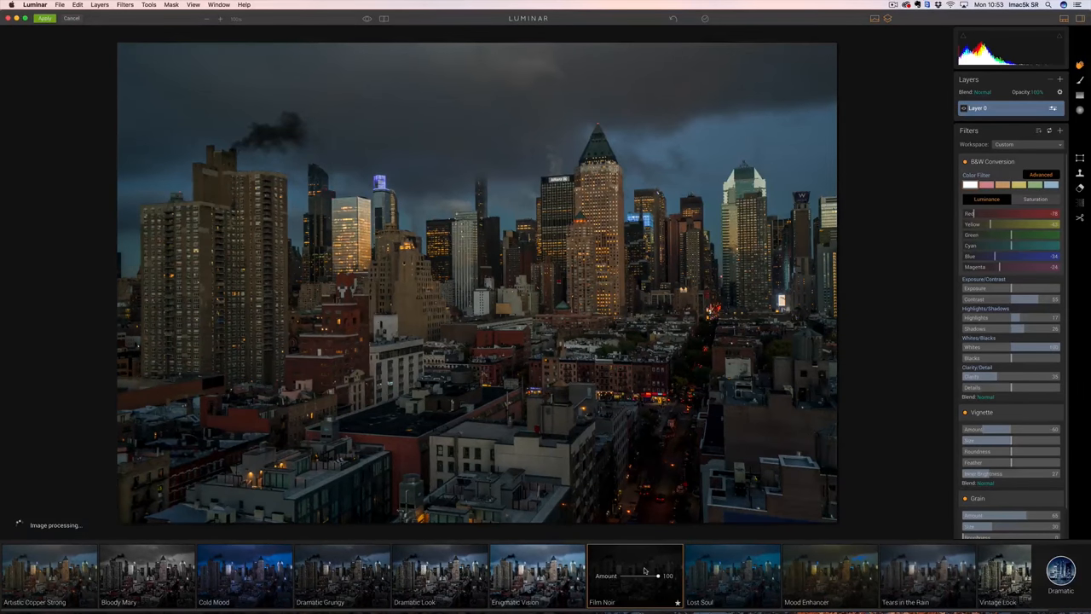
{"action": "left_click", "coordinate": [634, 577]}
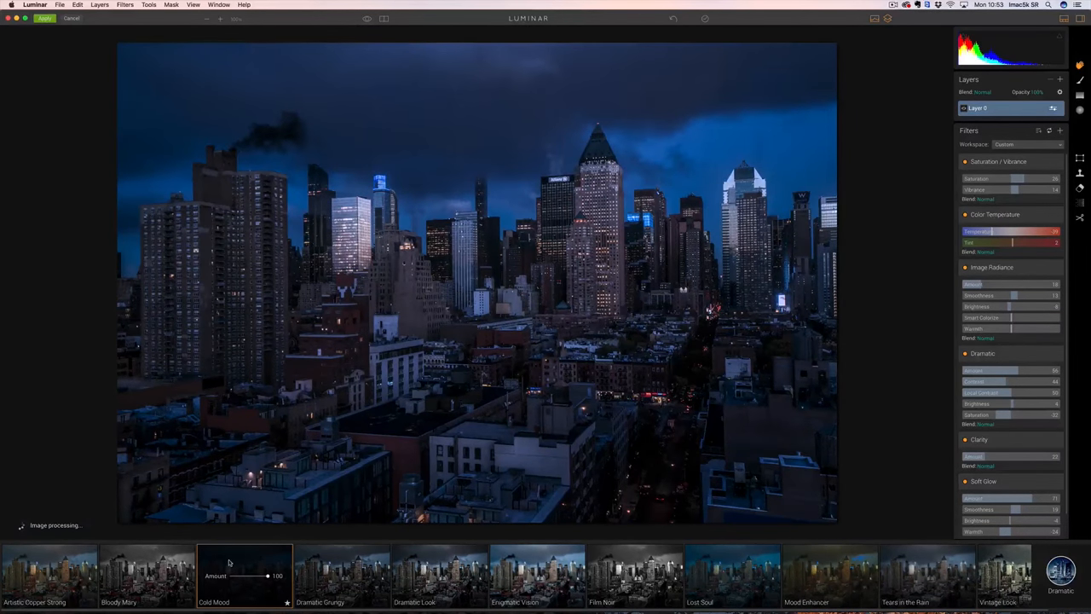
{"action": "left_click", "coordinate": [146, 576]}
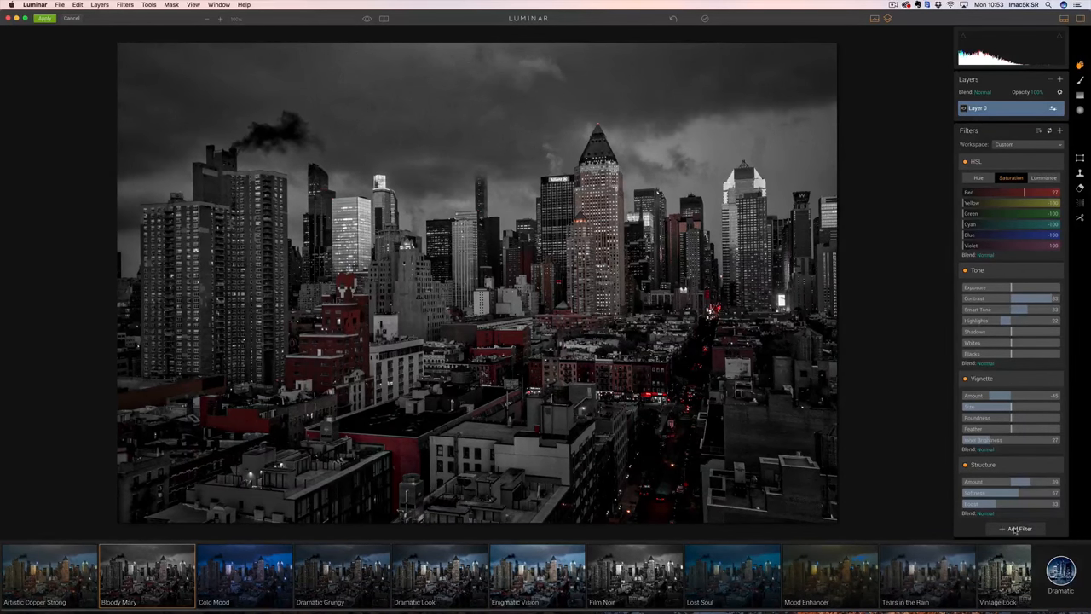
- Browse the Add Filter catalogue towards the Structure filter
{"action": "left_click", "coordinate": [1019, 528]}
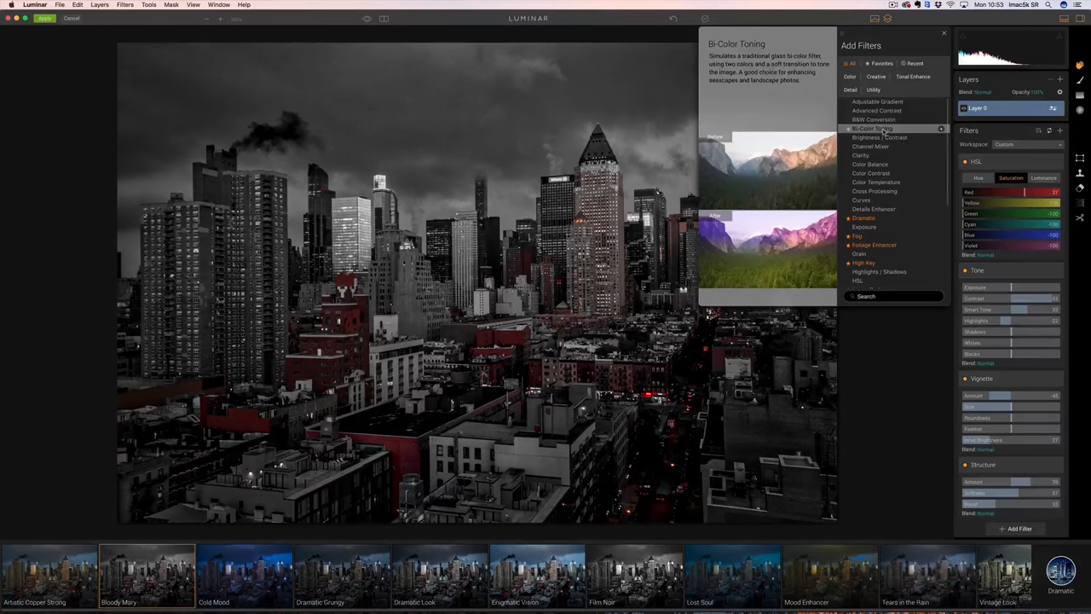
{"action": "scroll", "scroll_direction": "down", "scroll_amount": 3}
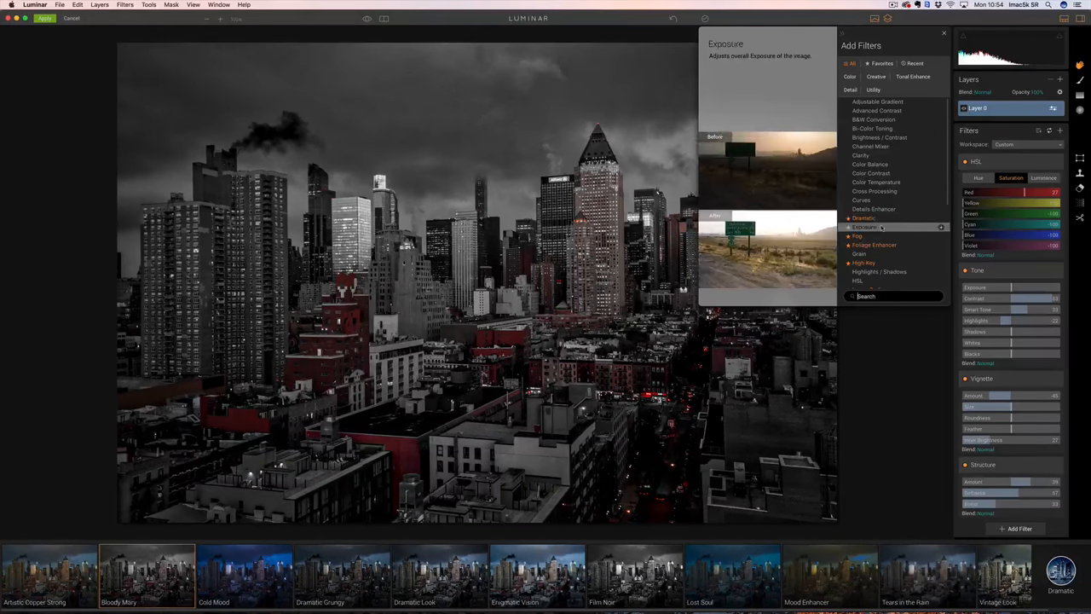
{"action": "mouse_move", "coordinate": [857, 236]}
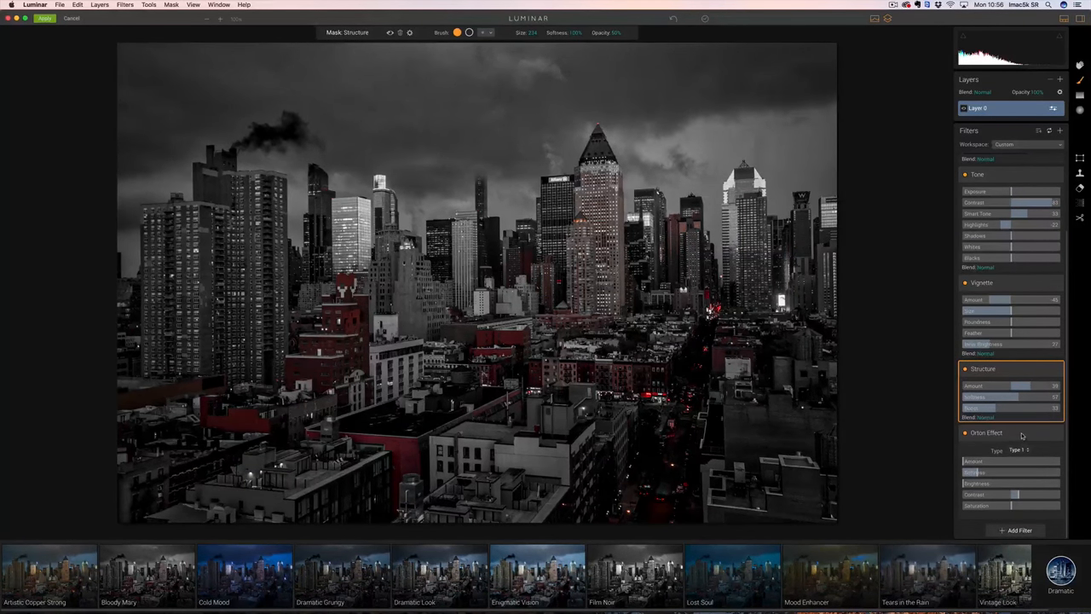
- Choose an Orton Effect type and brush its glow over the upper-left sky
{"action": "left_click", "coordinate": [985, 433]}
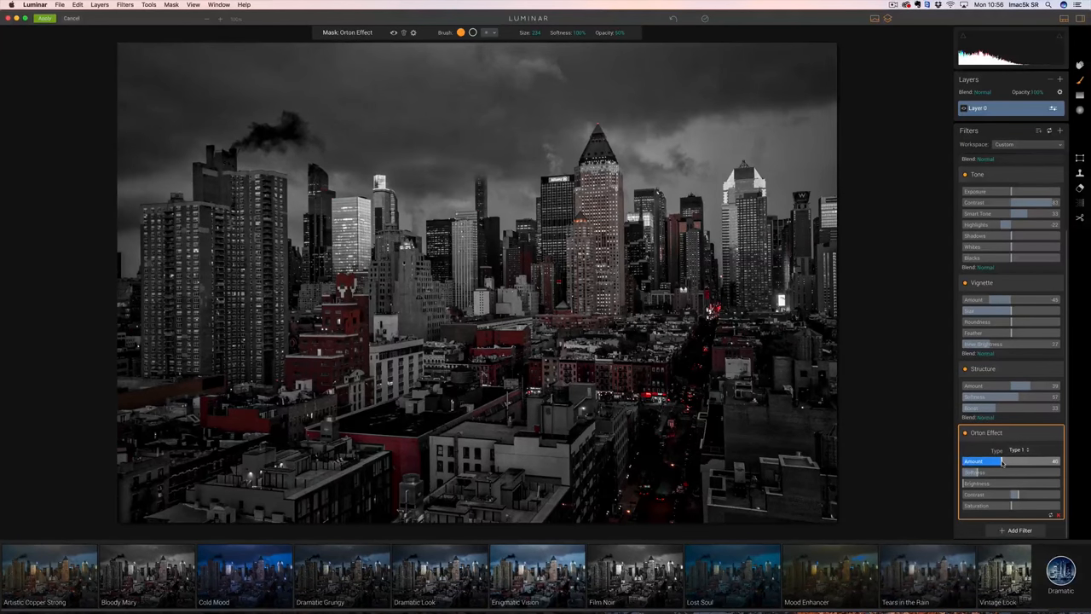
{"action": "left_click_drag", "start_coordinate": [1001, 461], "coordinate": [1014, 460]}
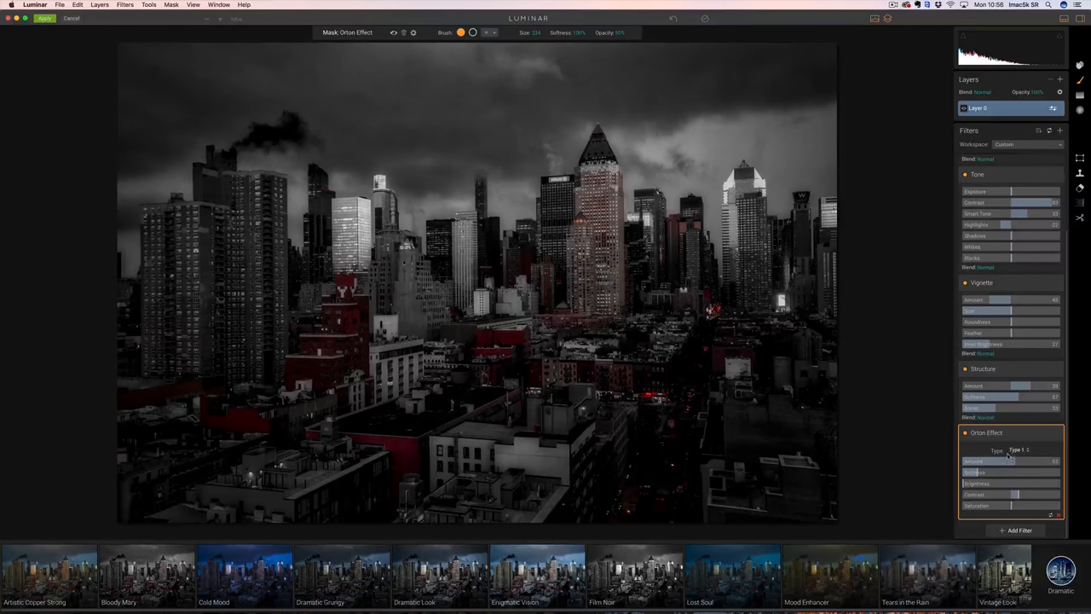
{"action": "left_click", "coordinate": [1019, 450]}
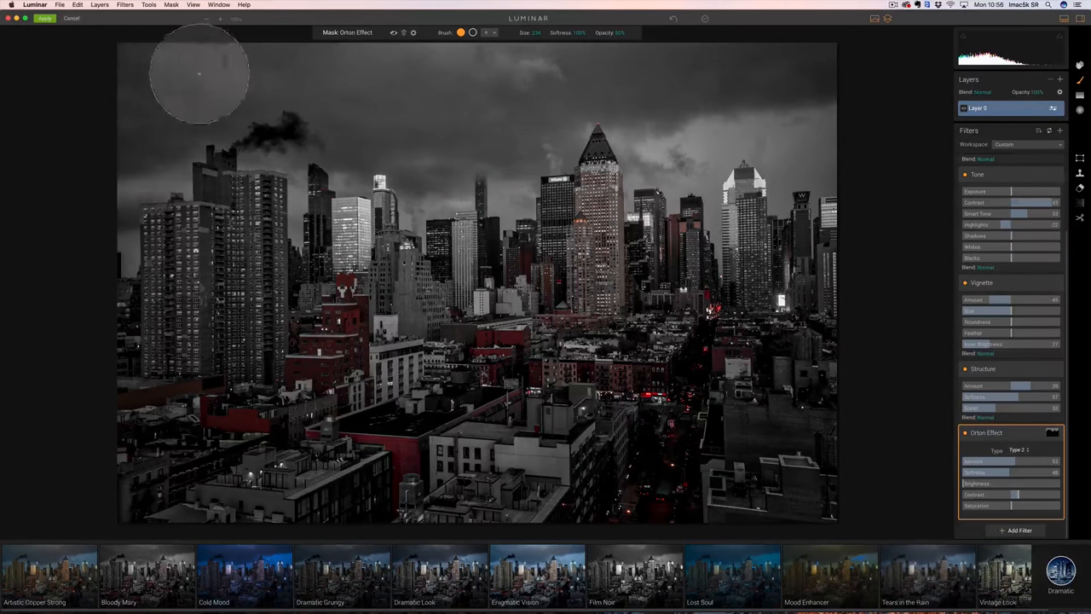
{"action": "left_click_drag", "start_coordinate": [197, 75], "coordinate": [699, 111]}
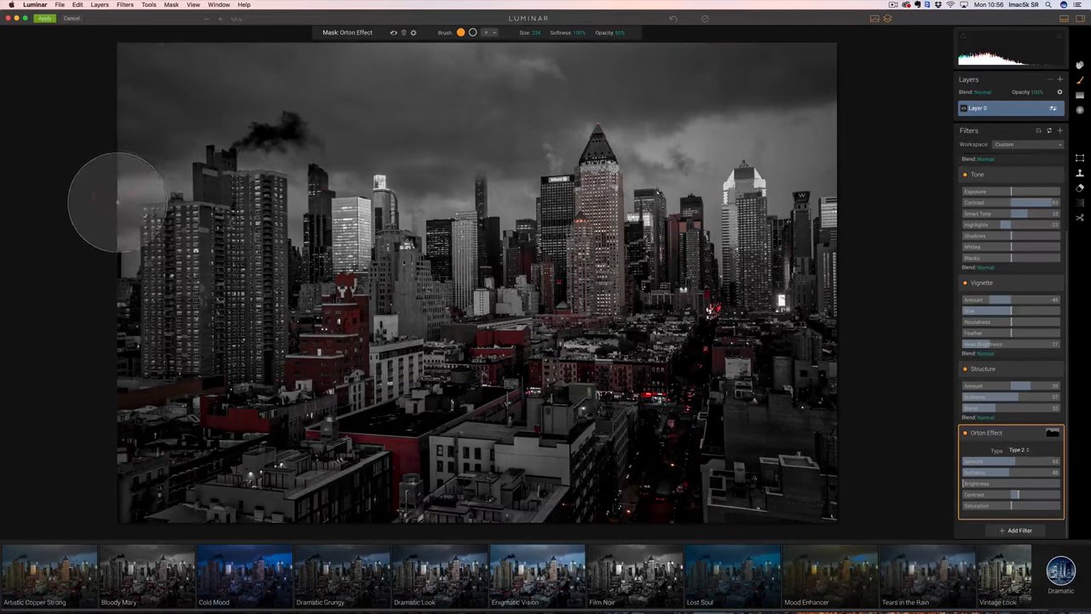
{"action": "mouse_move", "coordinate": [815, 94]}
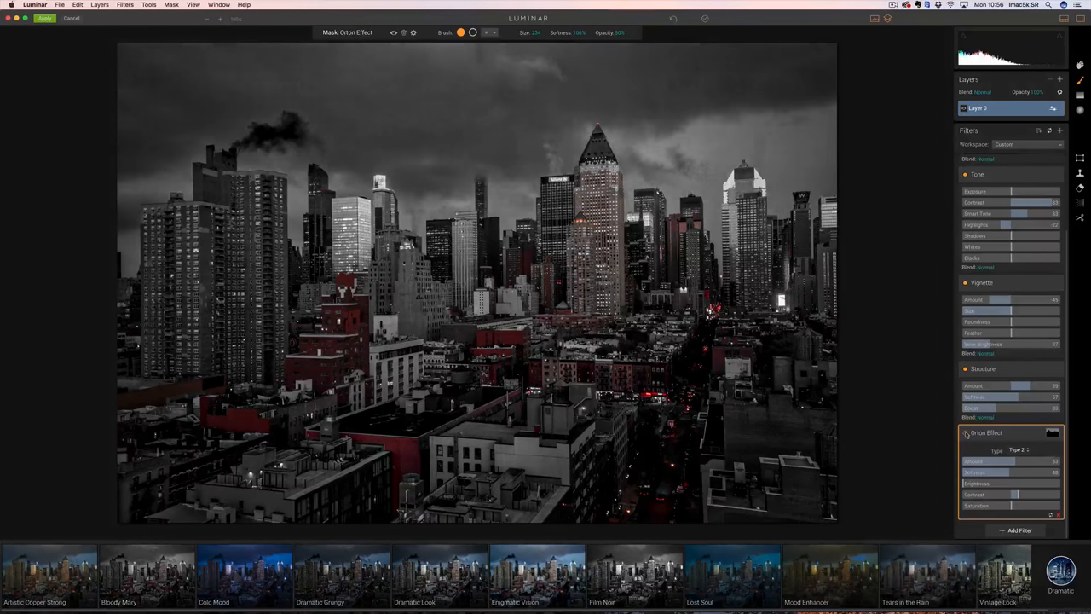
- Adjust the Orton glow strength and brush it over the midtown buildings
{"action": "left_click", "coordinate": [965, 433]}
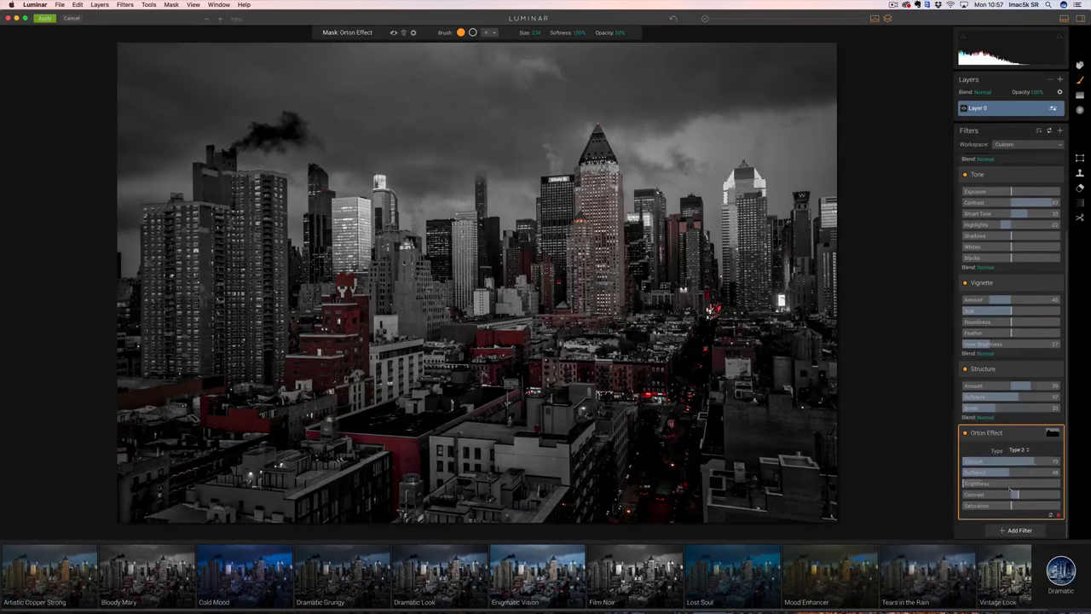
{"action": "left_click_drag", "start_coordinate": [1014, 484], "coordinate": [1014, 484]}
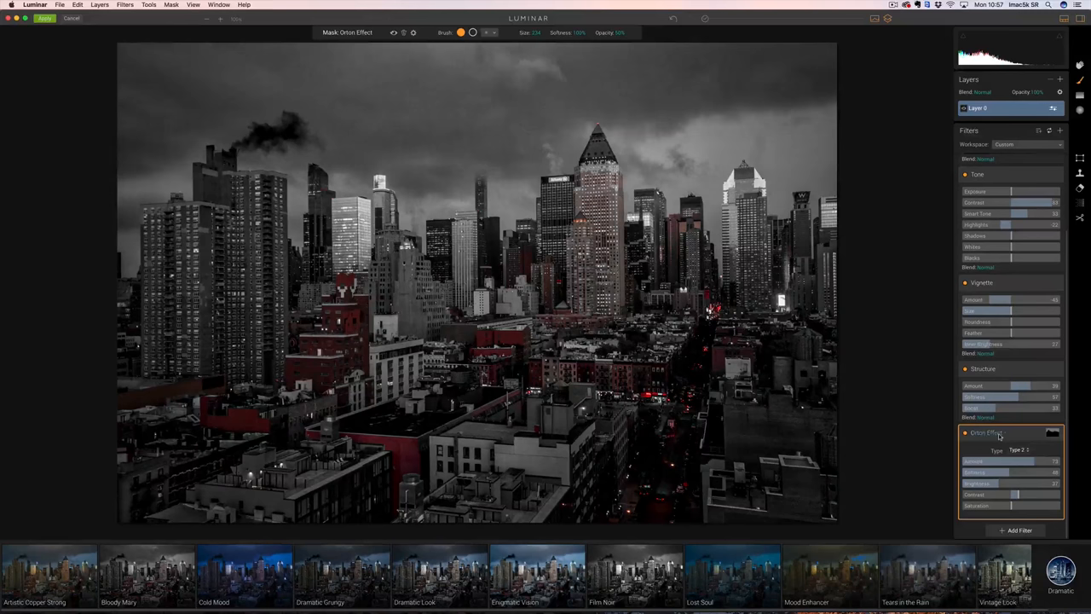
{"action": "left_click", "coordinate": [1009, 460]}
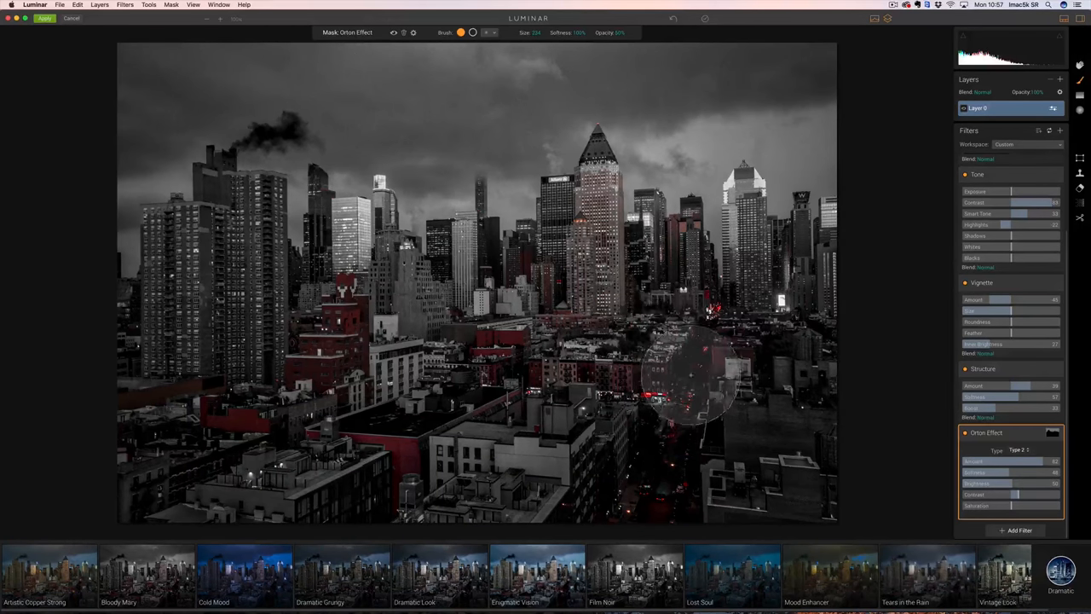
{"action": "left_click_drag", "start_coordinate": [690, 375], "coordinate": [273, 409]}
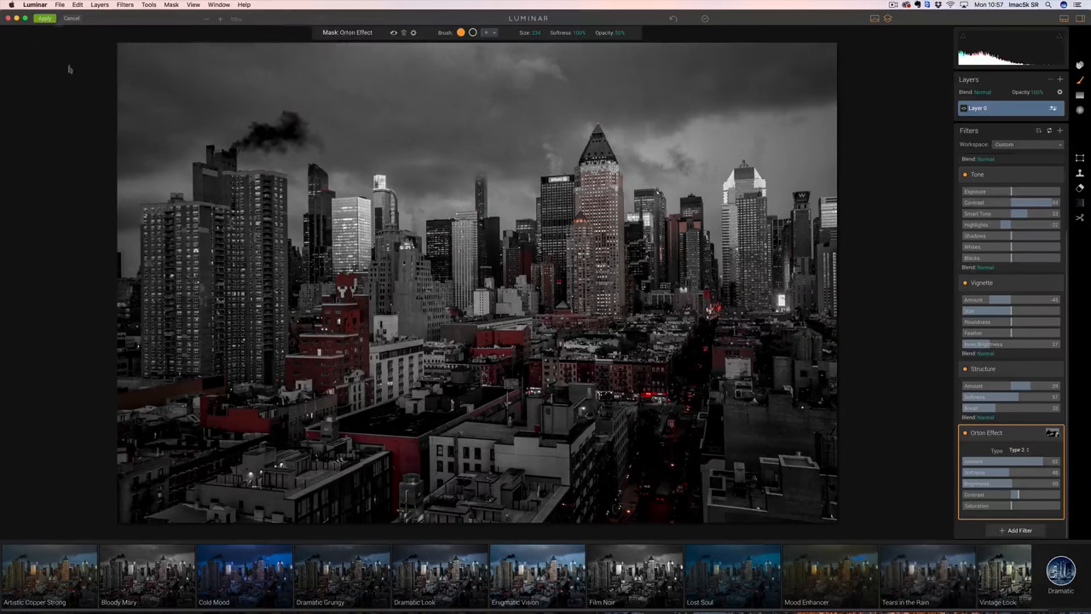
- Apply the Luminar edit and return the skyline photo to Lightroom
{"action": "left_click", "coordinate": [44, 17]}
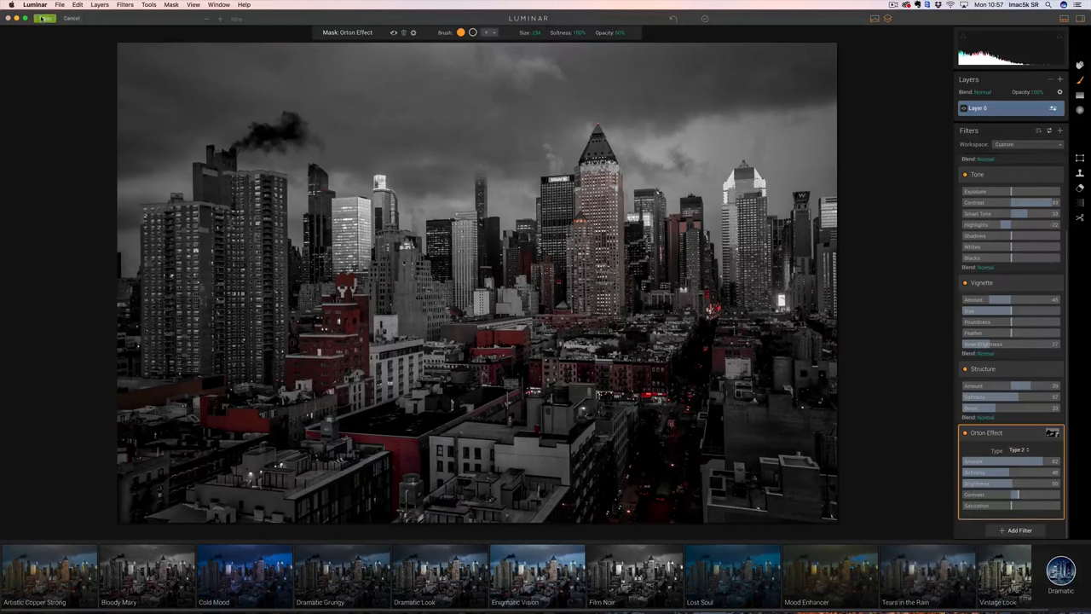
{"action": "left_click", "coordinate": [205, 272]}
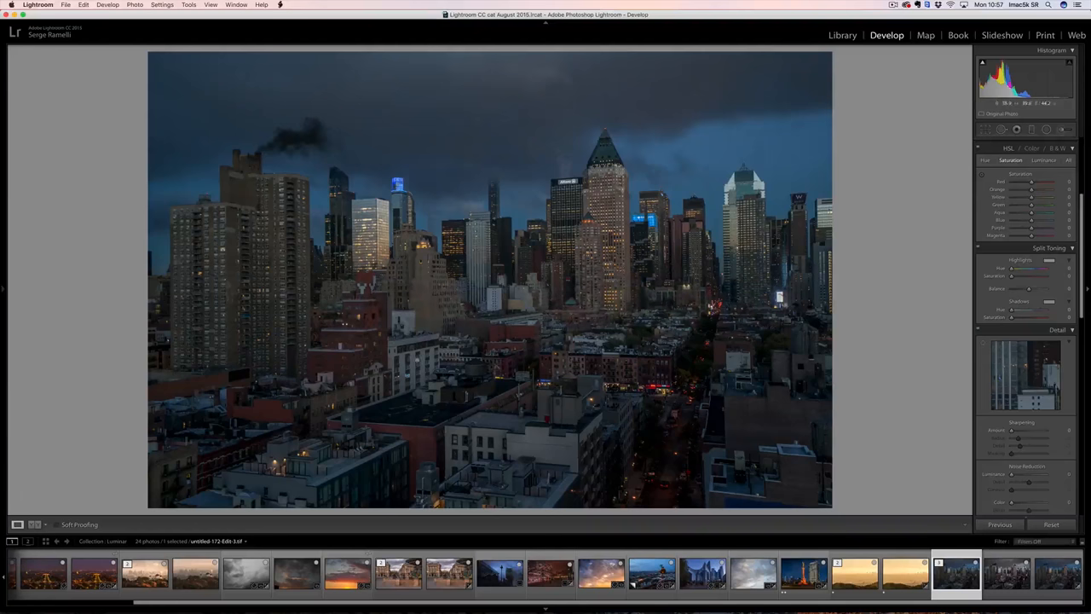
- Select the Griffith Observatory photo and tweak its Basic tone sliders
{"action": "left_click", "coordinate": [194, 571]}
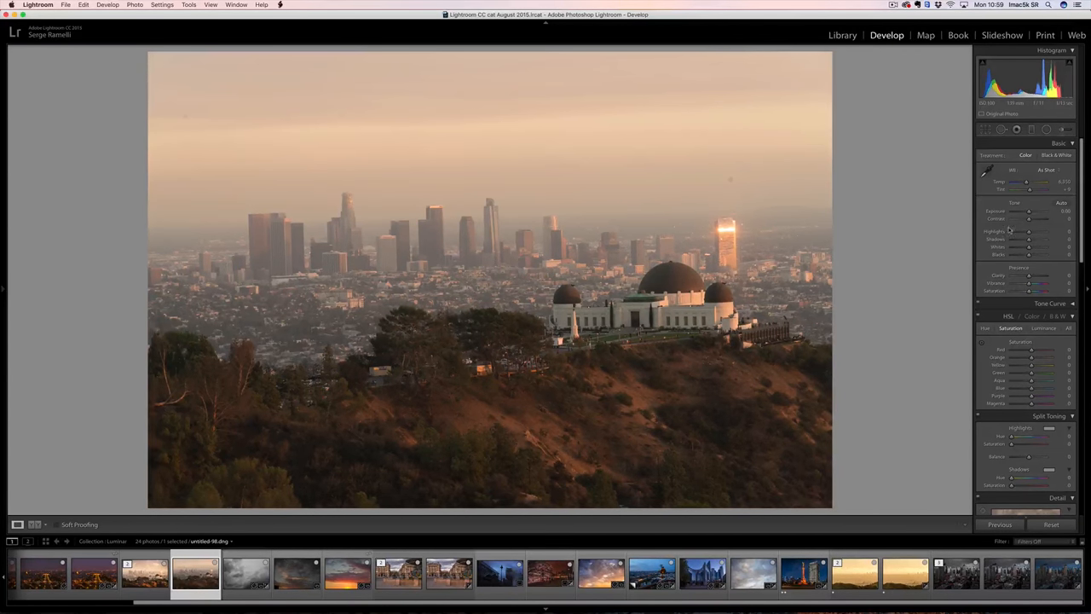
{"action": "left_click_drag", "start_coordinate": [1030, 232], "coordinate": [1048, 231]}
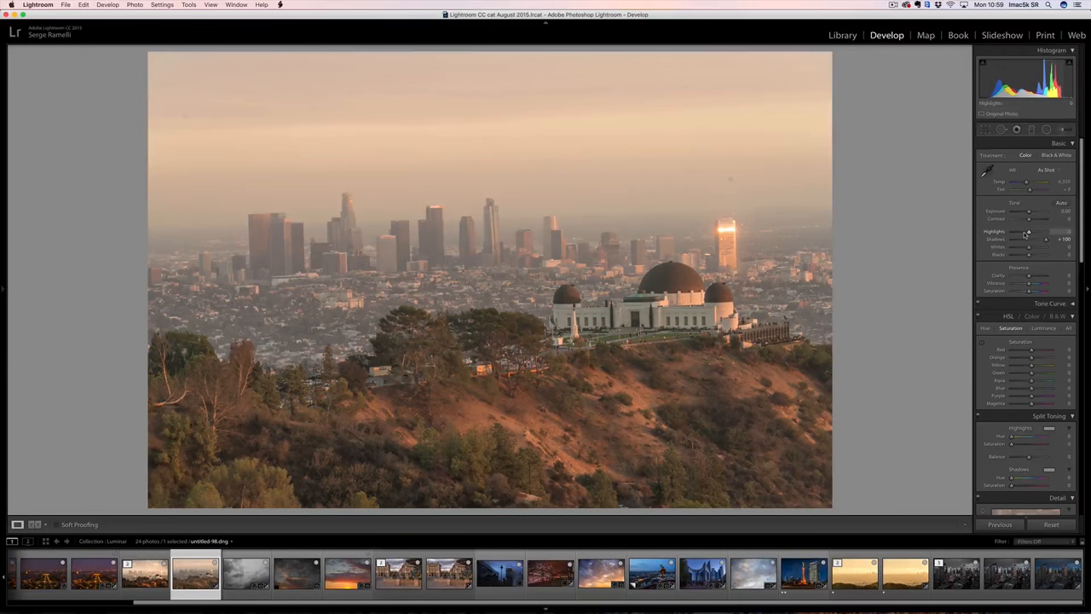
{"action": "left_click_drag", "start_coordinate": [1043, 232], "coordinate": [1026, 232]}
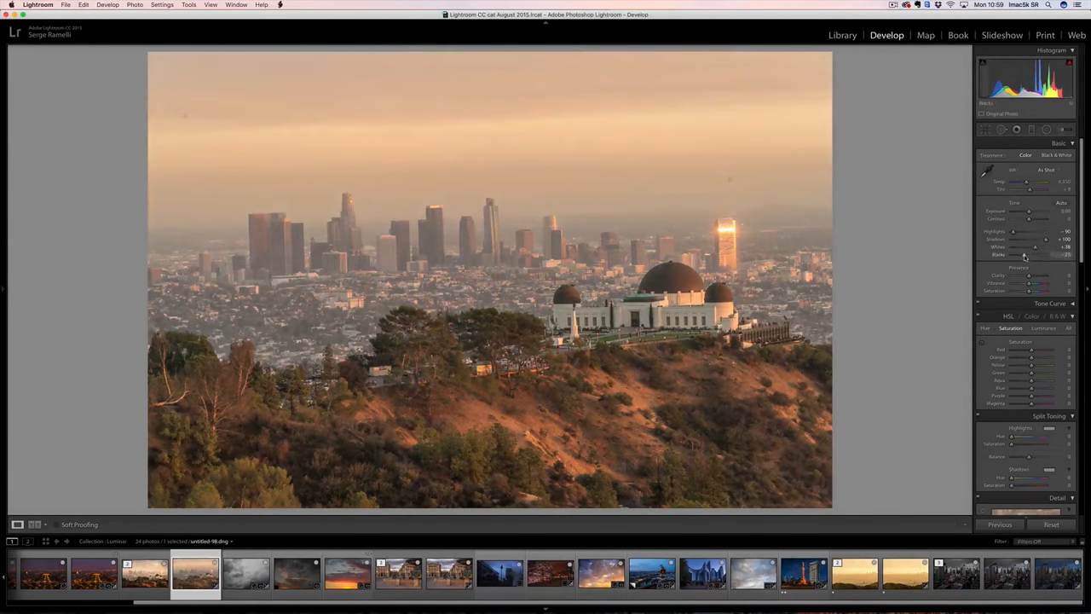
{"action": "left_click_drag", "start_coordinate": [1026, 254], "coordinate": [1023, 254]}
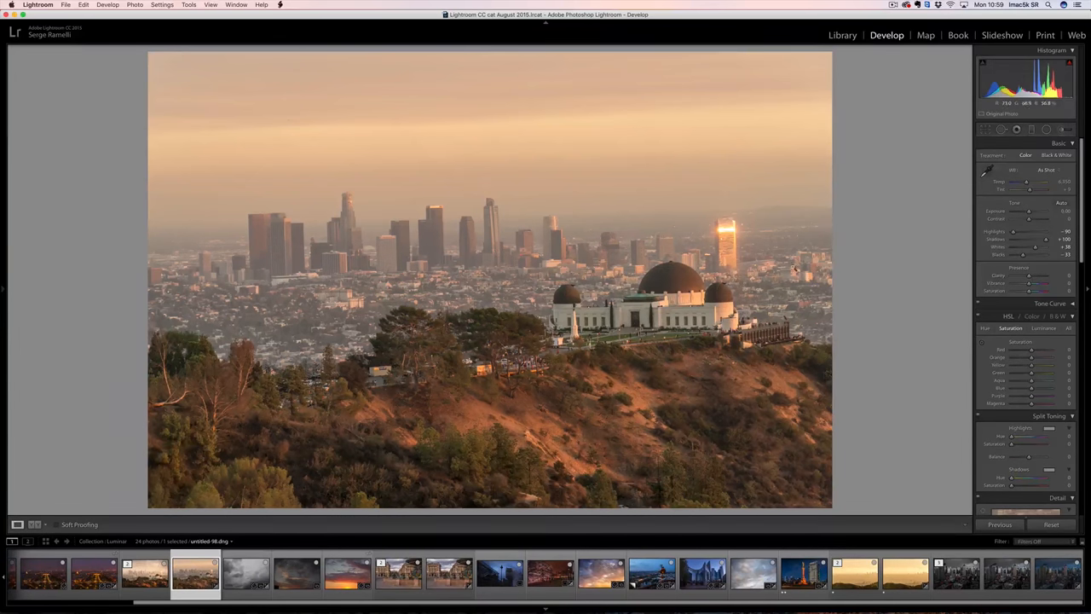
- Enable lens profile corrections on the observatory photo
{"action": "left_click", "coordinate": [1043, 327]}
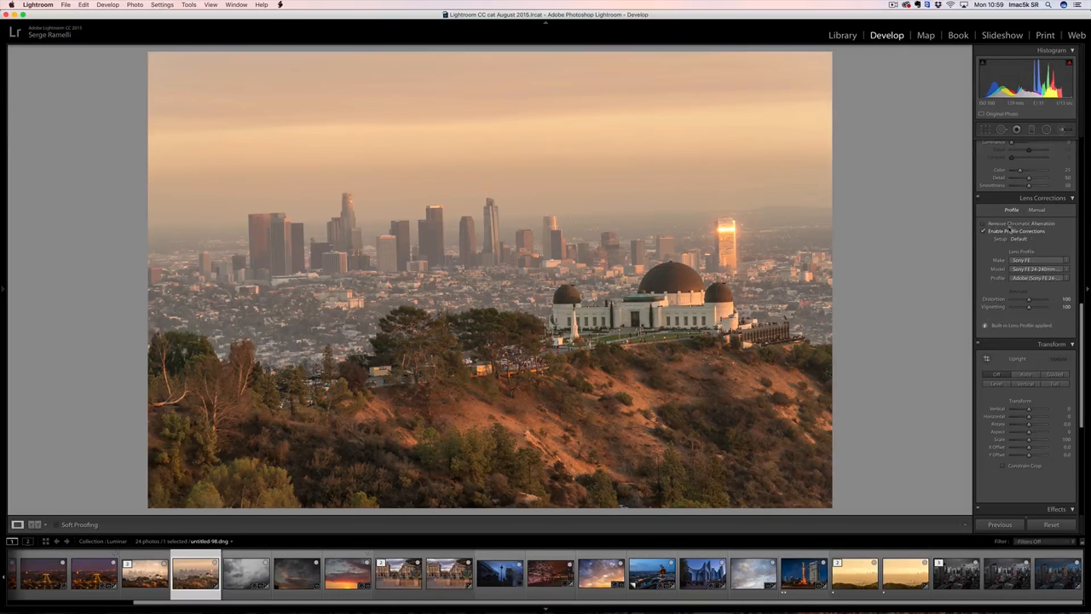
{"action": "left_click", "coordinate": [1026, 375]}
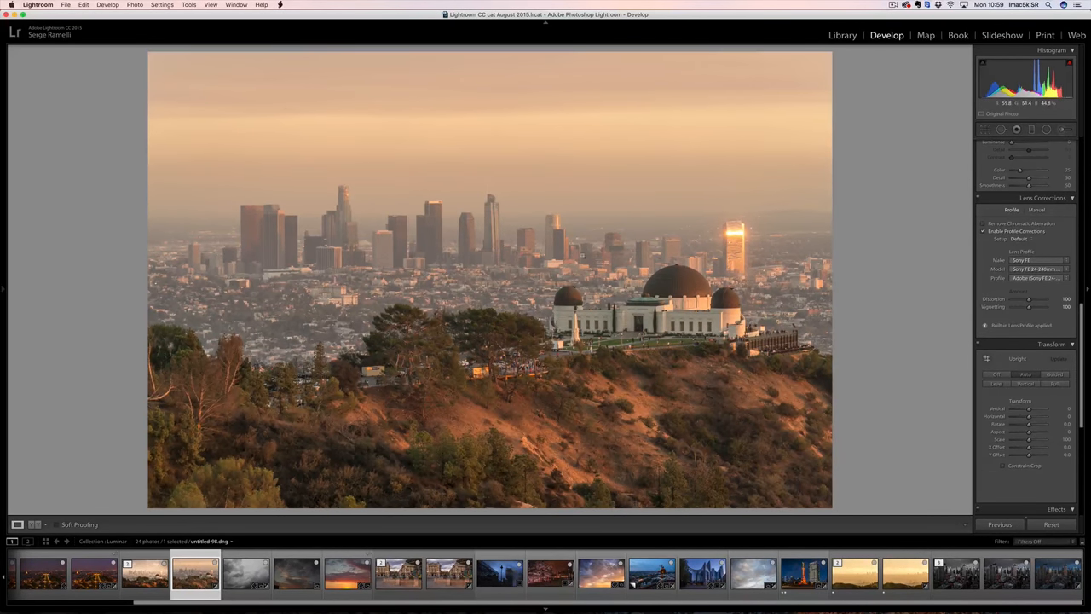
{"action": "left_click", "coordinate": [194, 573]}
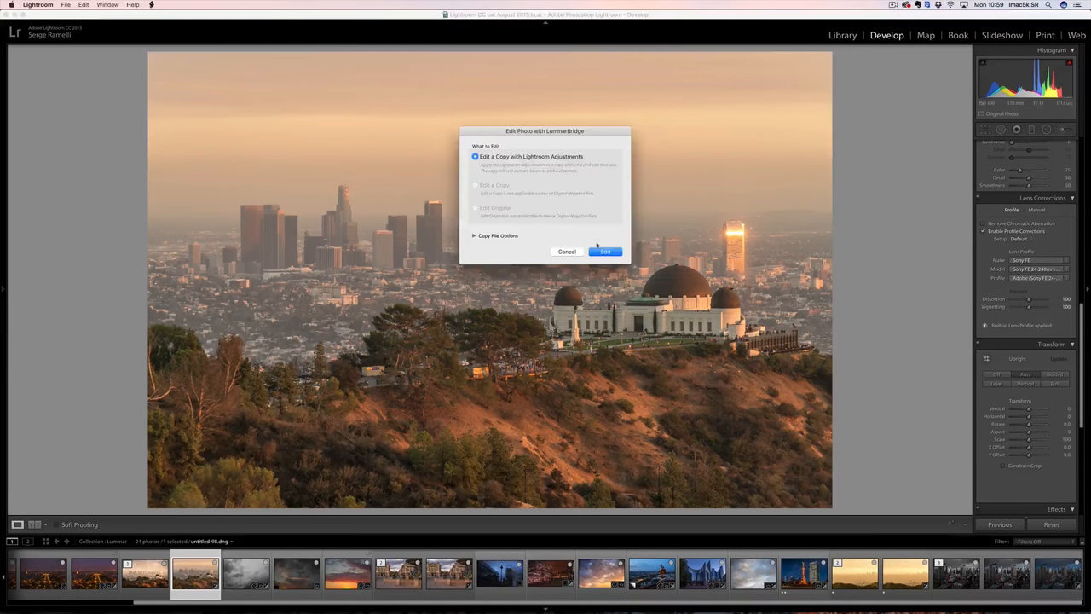
- Open the observatory copy in Luminar and apply a warm punchy preset
{"action": "left_click", "coordinate": [605, 250]}
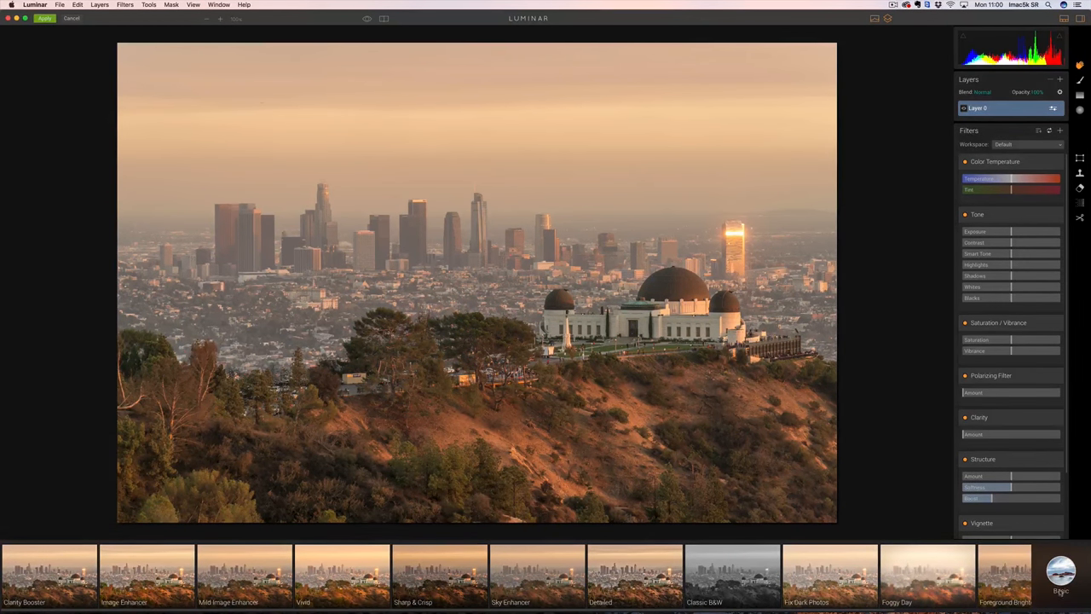
{"action": "left_click", "coordinate": [1060, 571]}
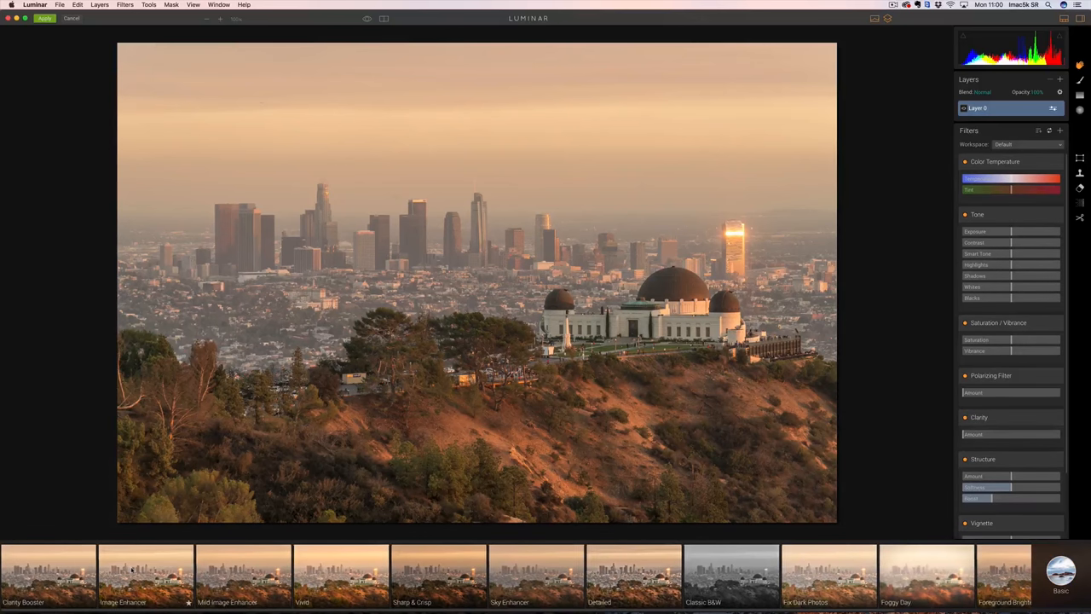
{"action": "left_click", "coordinate": [144, 571]}
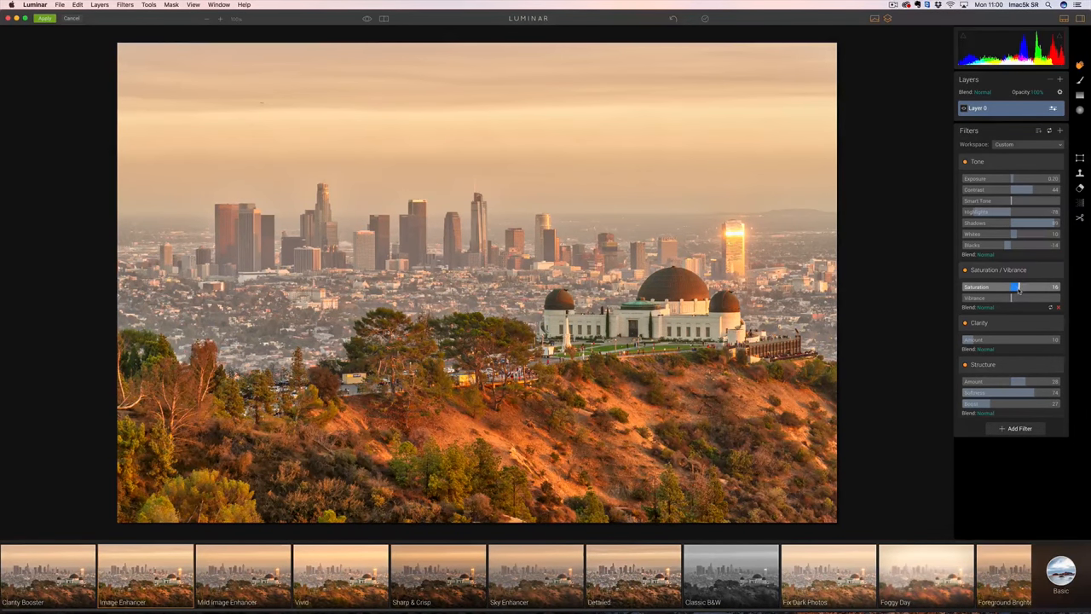
- Raise the Saturation slider and bring up the add-layer choices
{"action": "left_click_drag", "start_coordinate": [1020, 287], "coordinate": [1013, 286]}
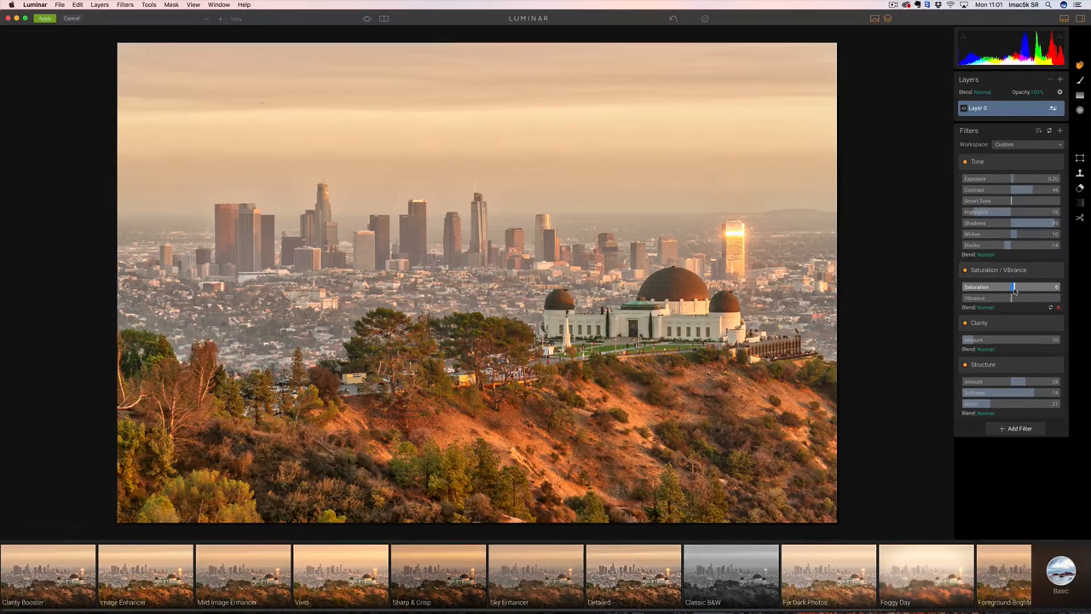
{"action": "left_click_drag", "start_coordinate": [1013, 286], "coordinate": [1019, 286]}
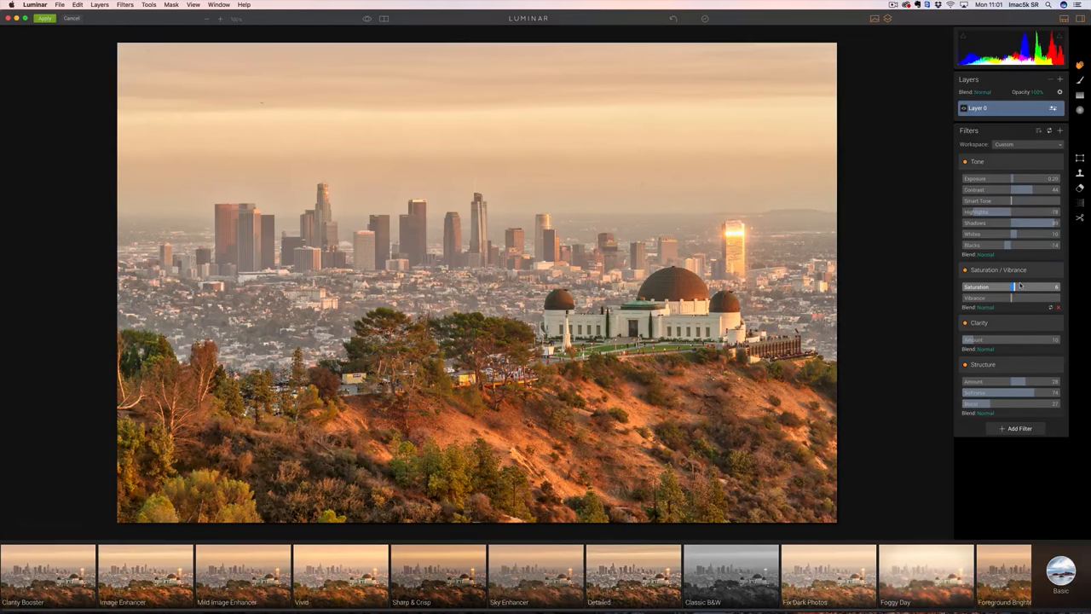
{"action": "left_click", "coordinate": [1060, 80]}
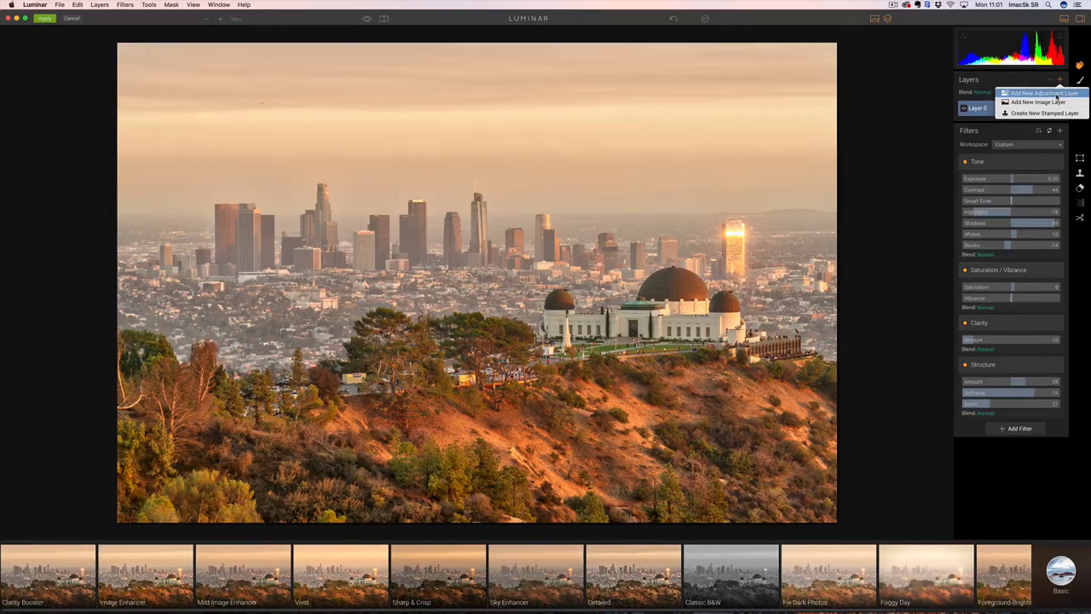
{"action": "mouse_move", "coordinate": [1037, 102]}
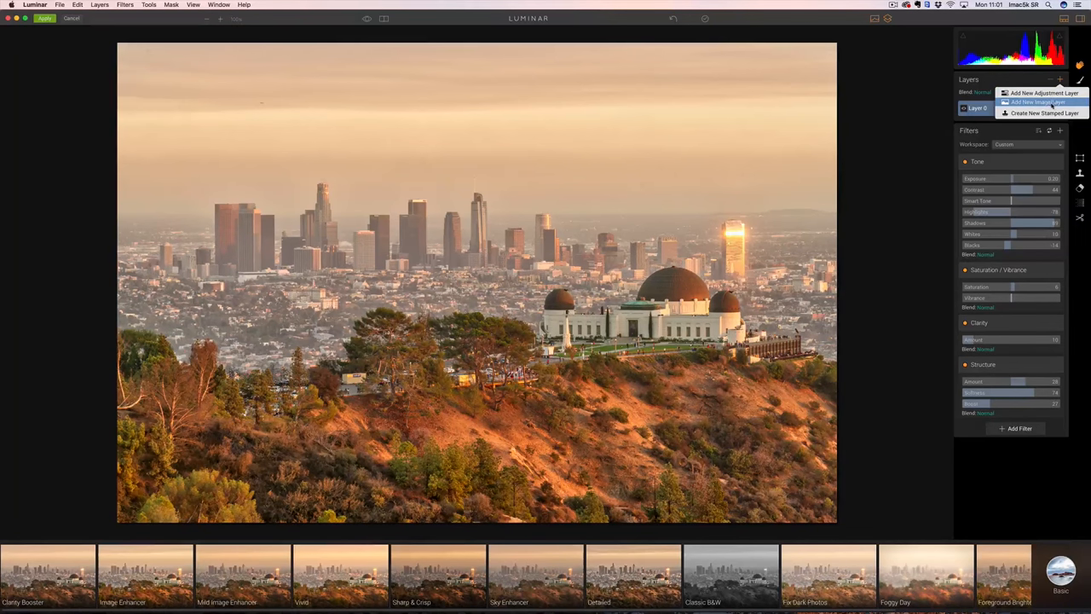
- Add an image layer loaded with the cloud sky photo sans titre-6.jpg
{"action": "left_click", "coordinate": [1033, 102]}
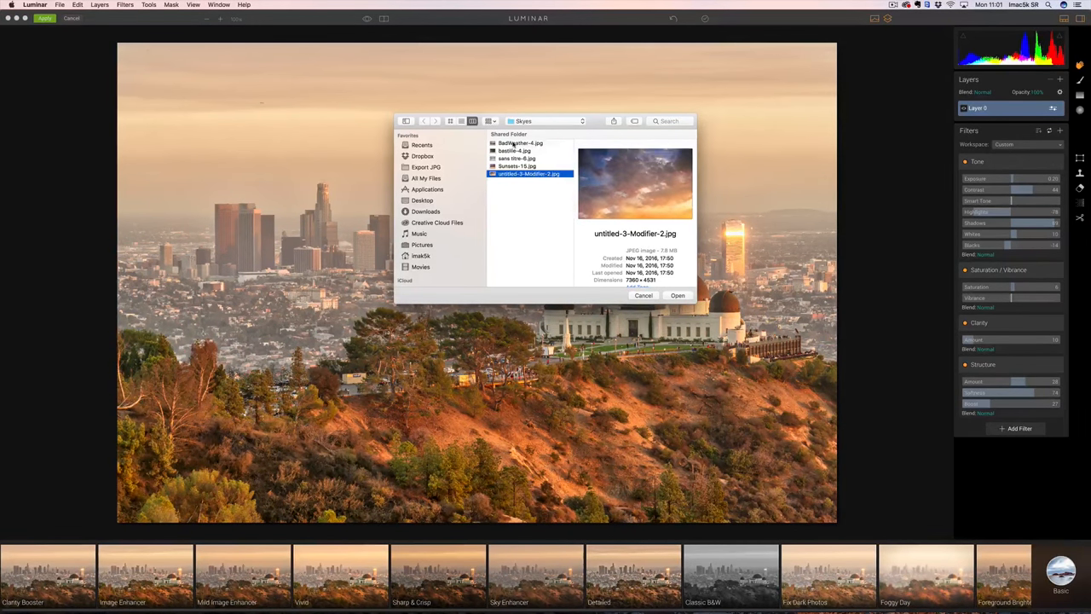
{"action": "left_click", "coordinate": [515, 150]}
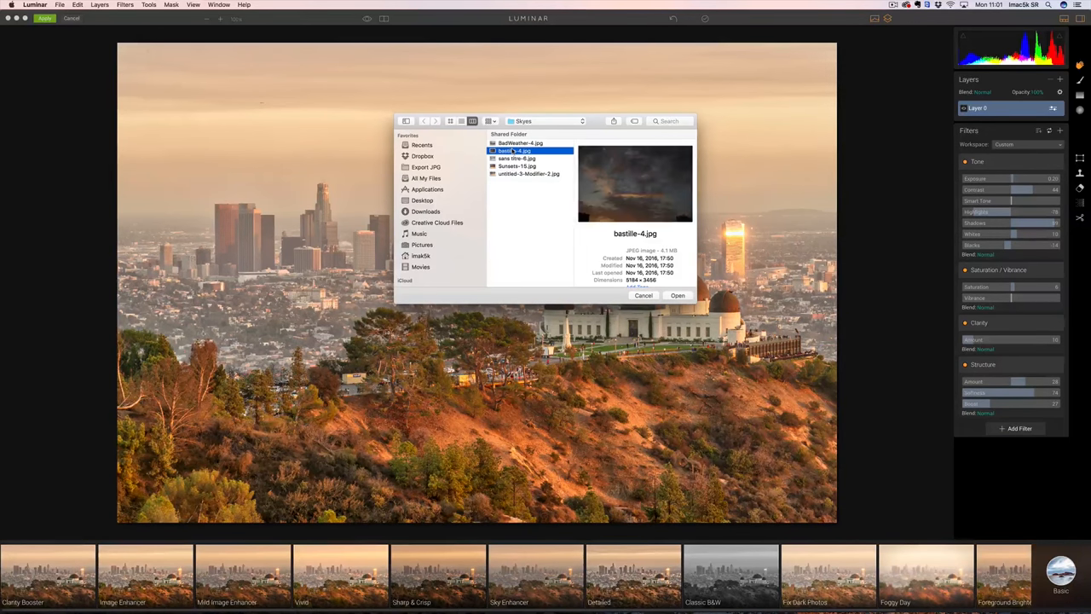
{"action": "left_click", "coordinate": [518, 159]}
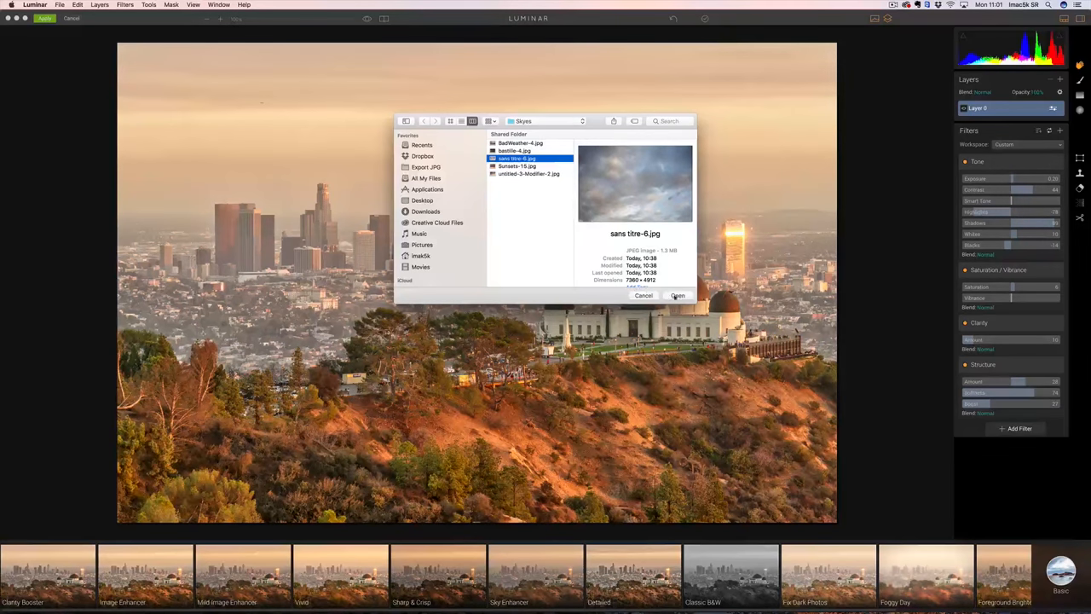
{"action": "left_click", "coordinate": [679, 295]}
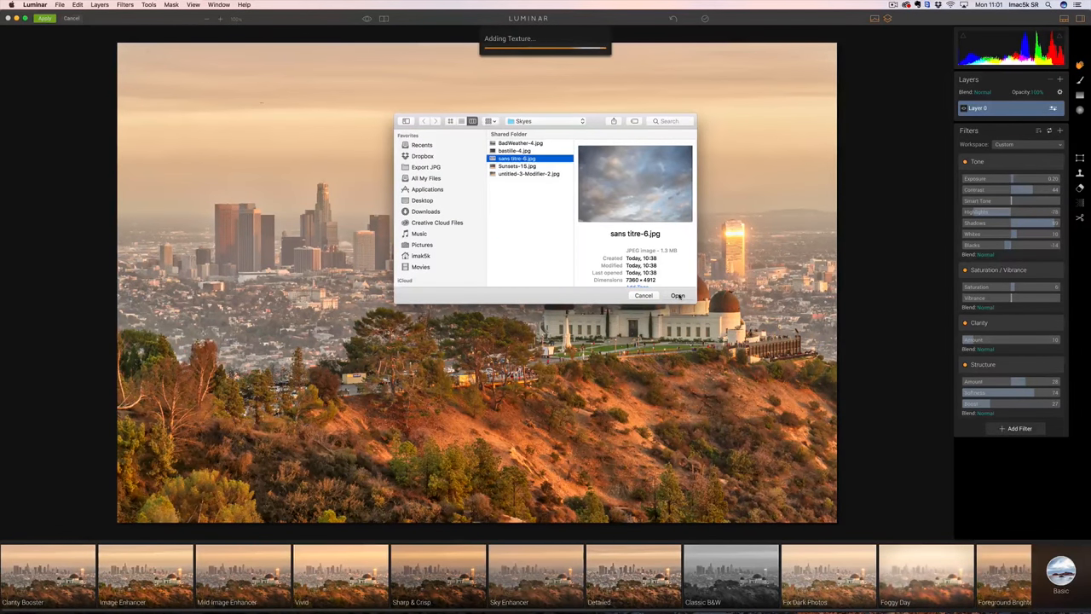
{"action": "left_click", "coordinate": [679, 295]}
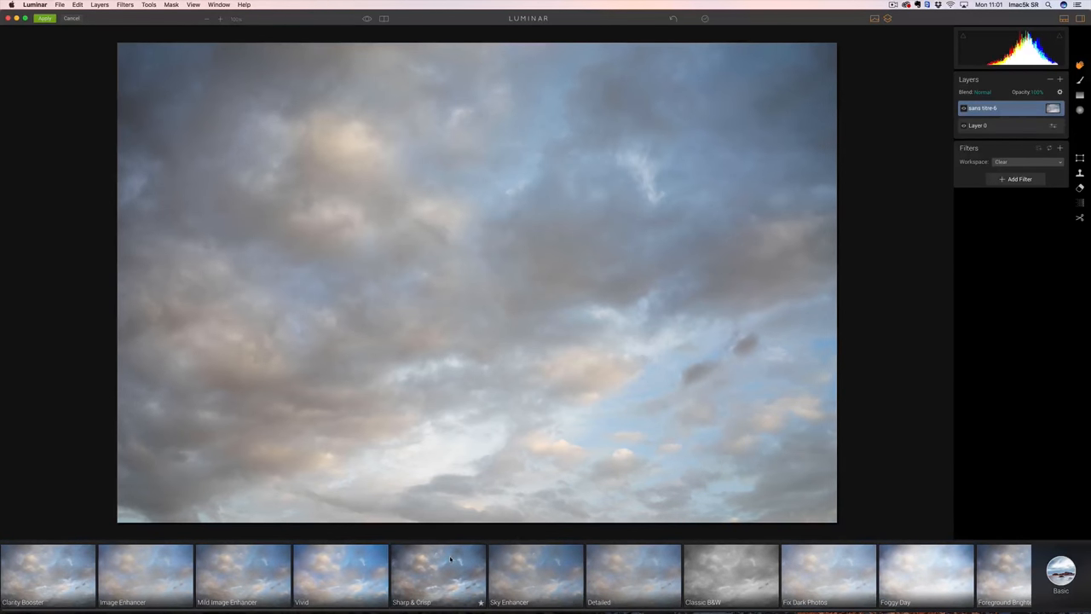
- Apply a preset to the cloud layer and set its blend mode so clouds merge into the sky
{"action": "left_click", "coordinate": [437, 576]}
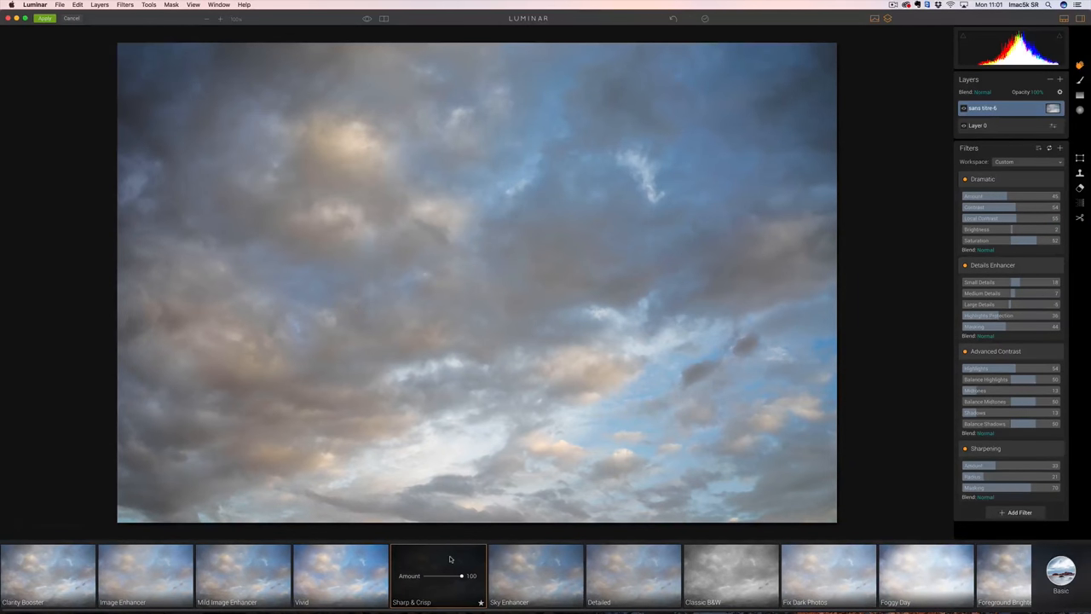
{"action": "mouse_move", "coordinate": [883, 140]}
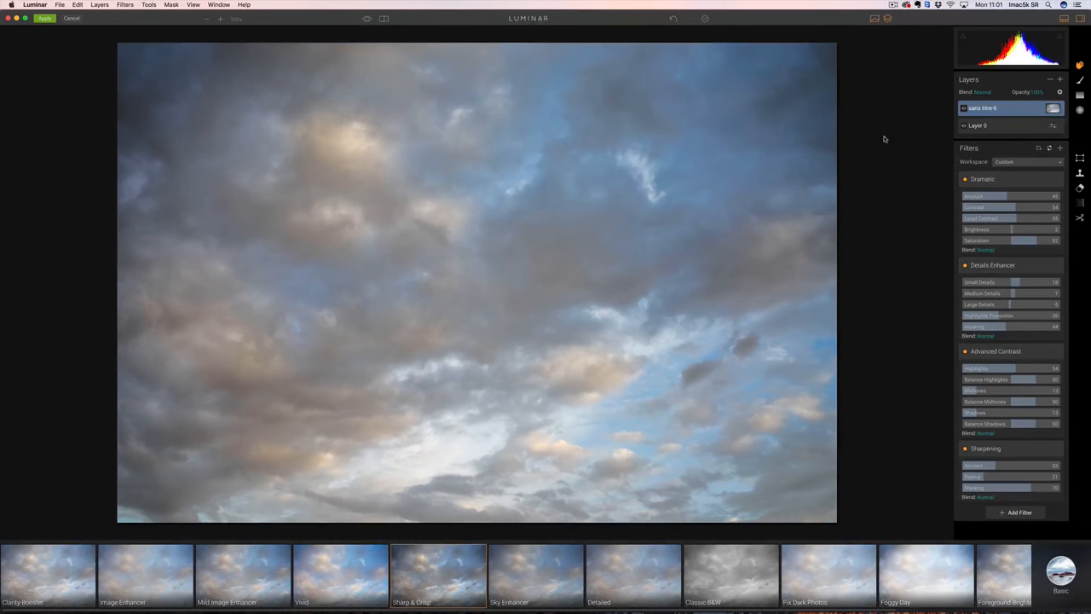
{"action": "left_click", "coordinate": [982, 92]}
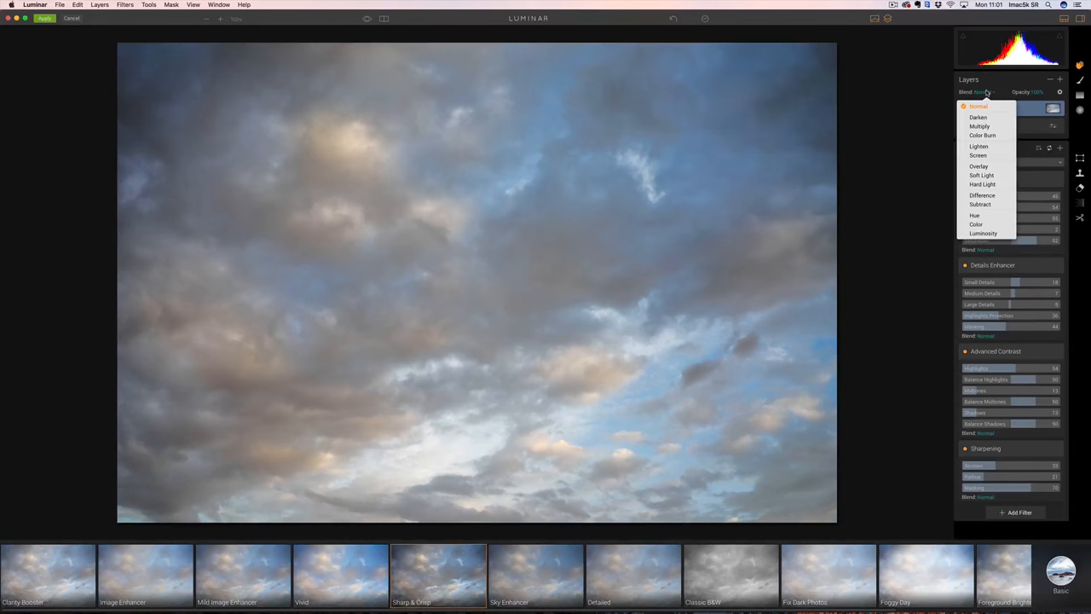
{"action": "left_click", "coordinate": [979, 126]}
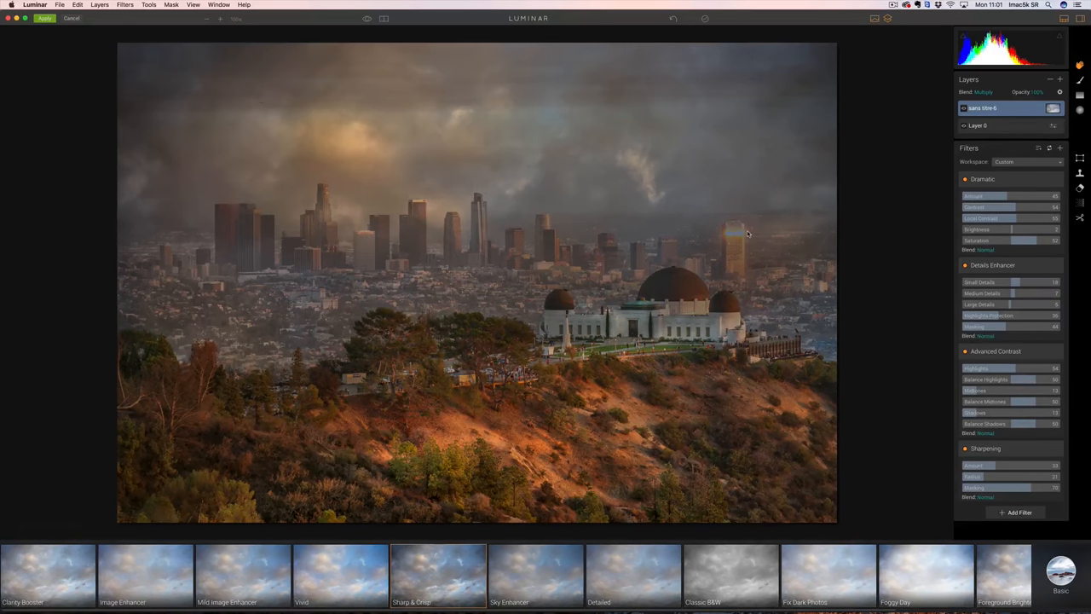
{"action": "mouse_move", "coordinate": [1014, 133]}
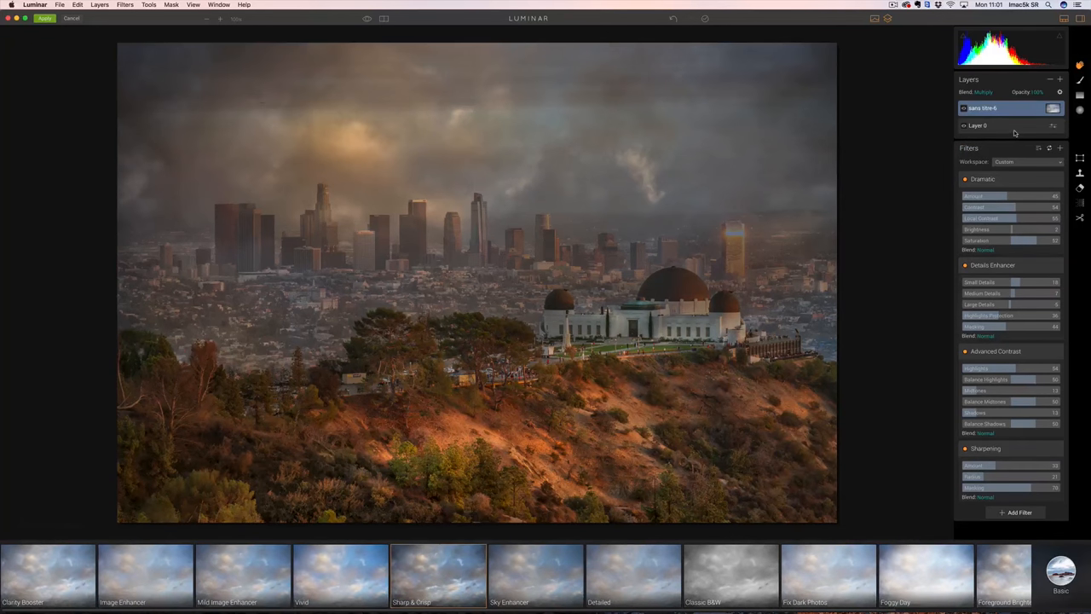
{"action": "left_click", "coordinate": [989, 316]}
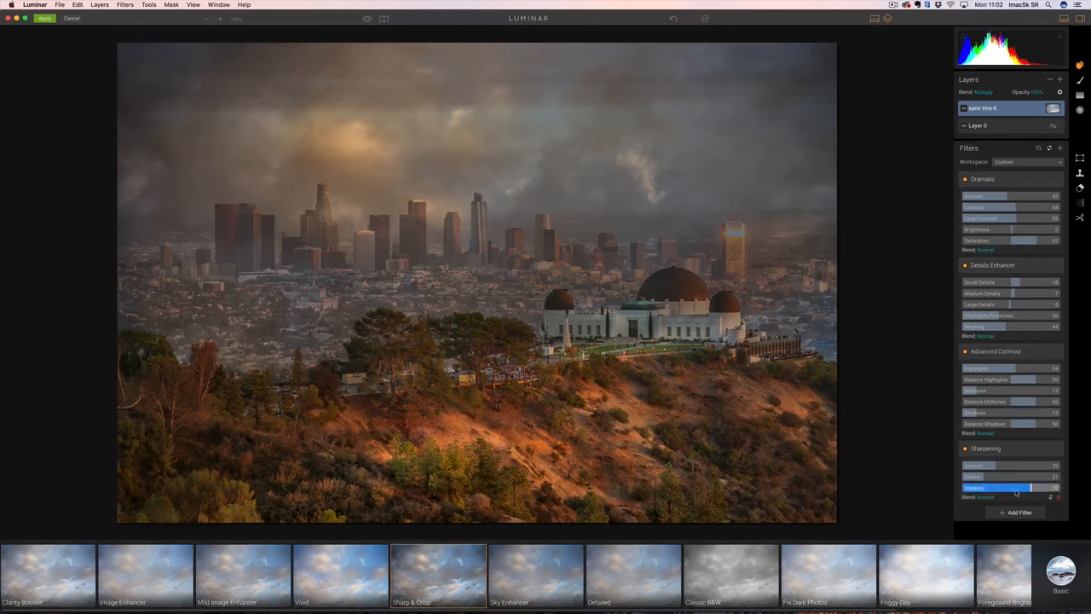
- Add Brightness/Contrast to the cloud layer and tune both sliders
{"action": "left_click", "coordinate": [1019, 512]}
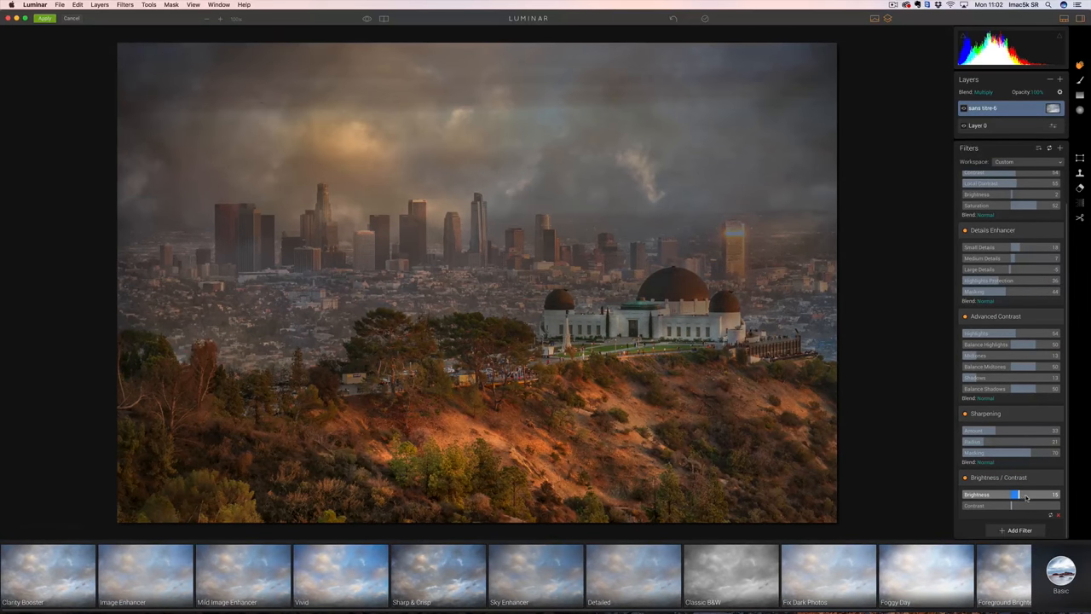
{"action": "left_click_drag", "start_coordinate": [1023, 494], "coordinate": [1016, 494]}
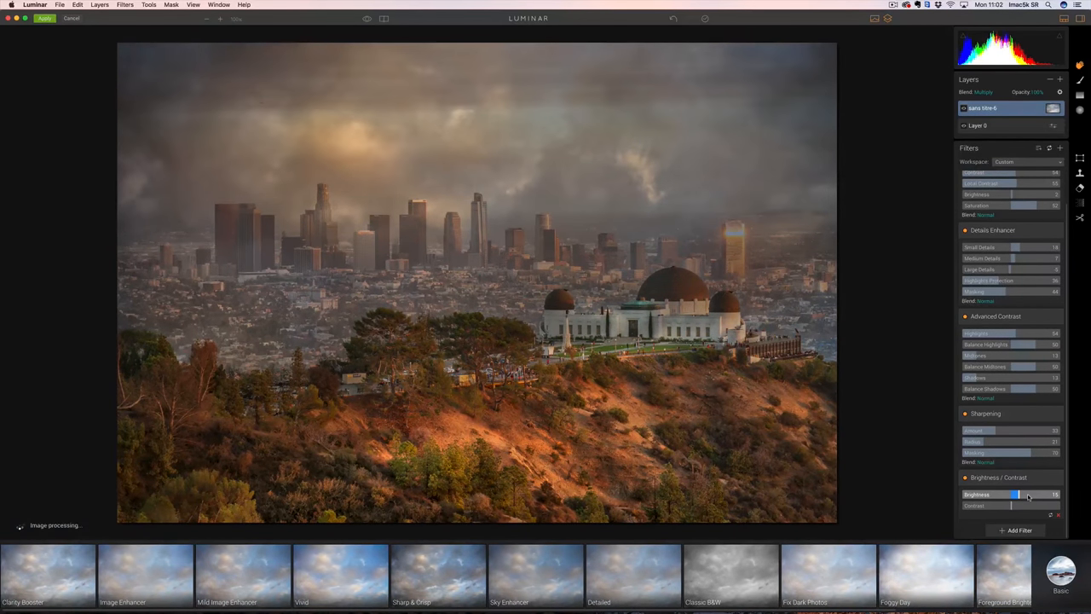
{"action": "left_click_drag", "start_coordinate": [1016, 494], "coordinate": [1026, 494]}
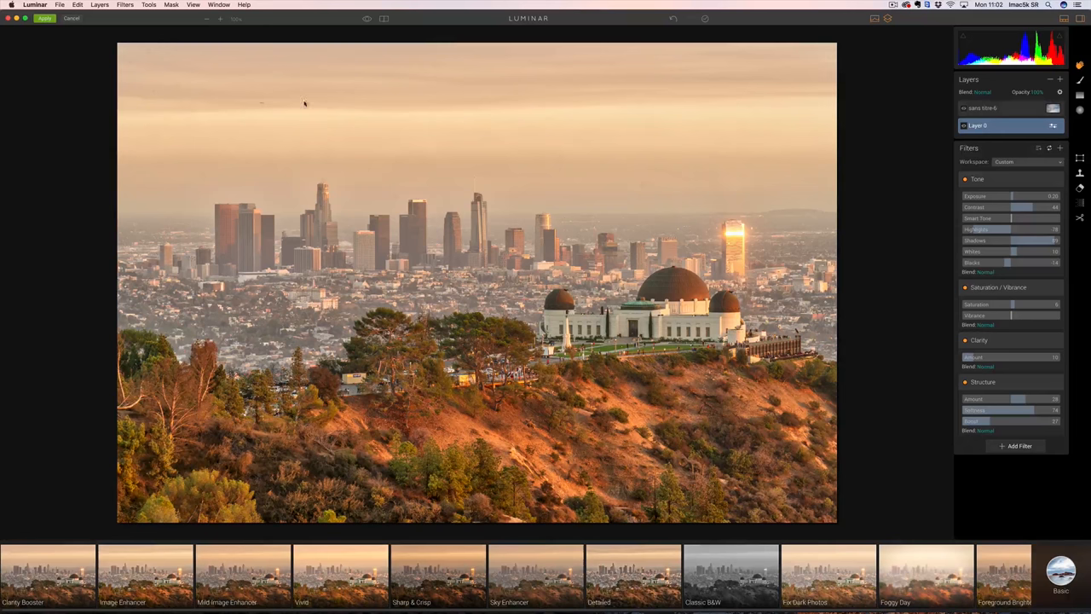
{"action": "mouse_move", "coordinate": [649, 117]}
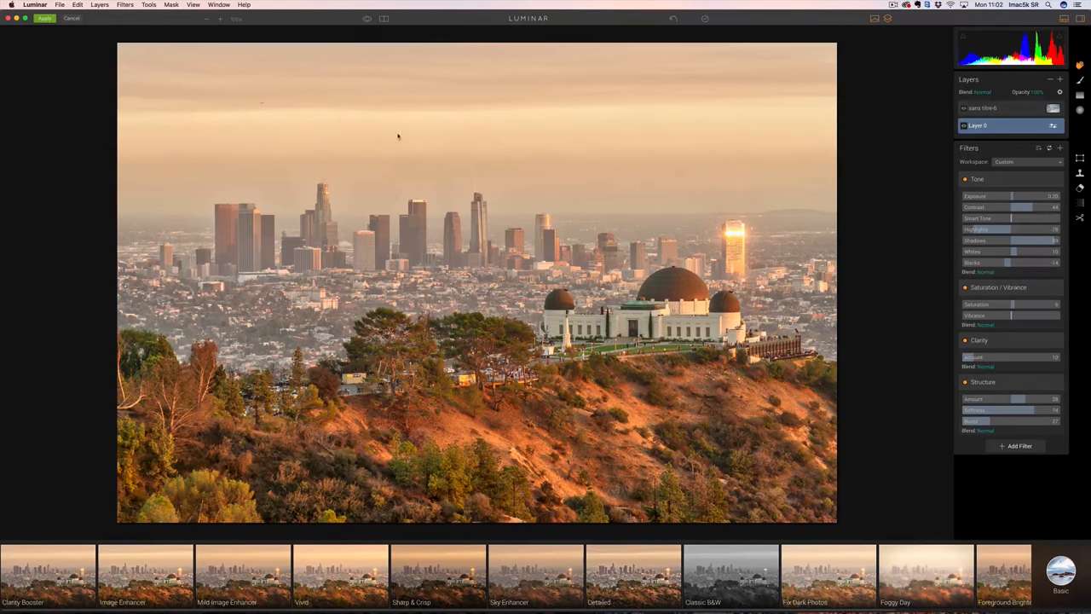
- Add a High Key filter to Layer 1, push its sliders up, and start a brush mask for it
{"action": "left_click", "coordinate": [1019, 447]}
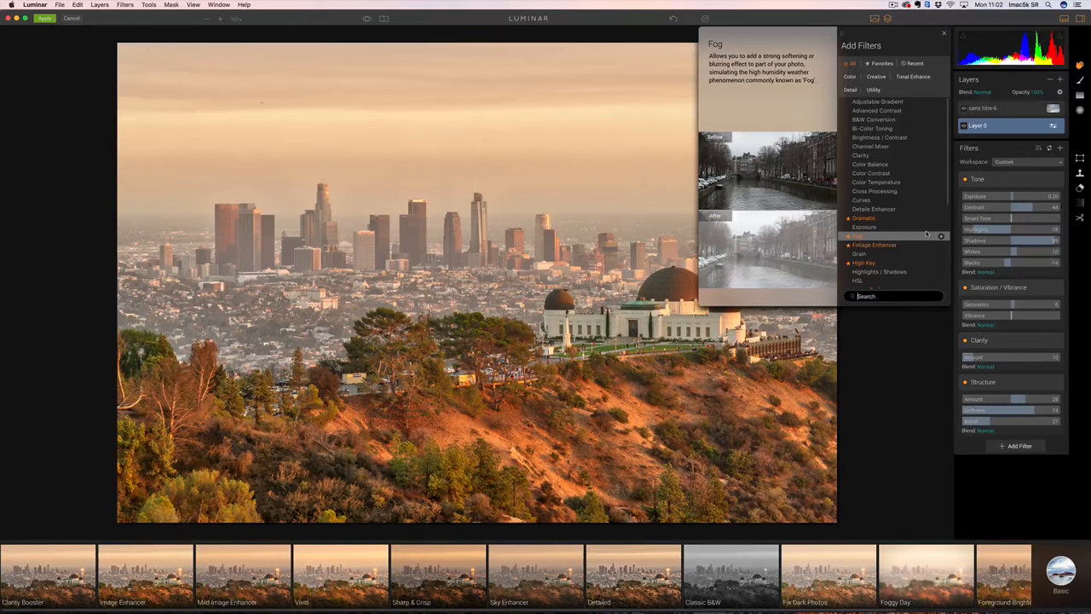
{"action": "mouse_move", "coordinate": [862, 263]}
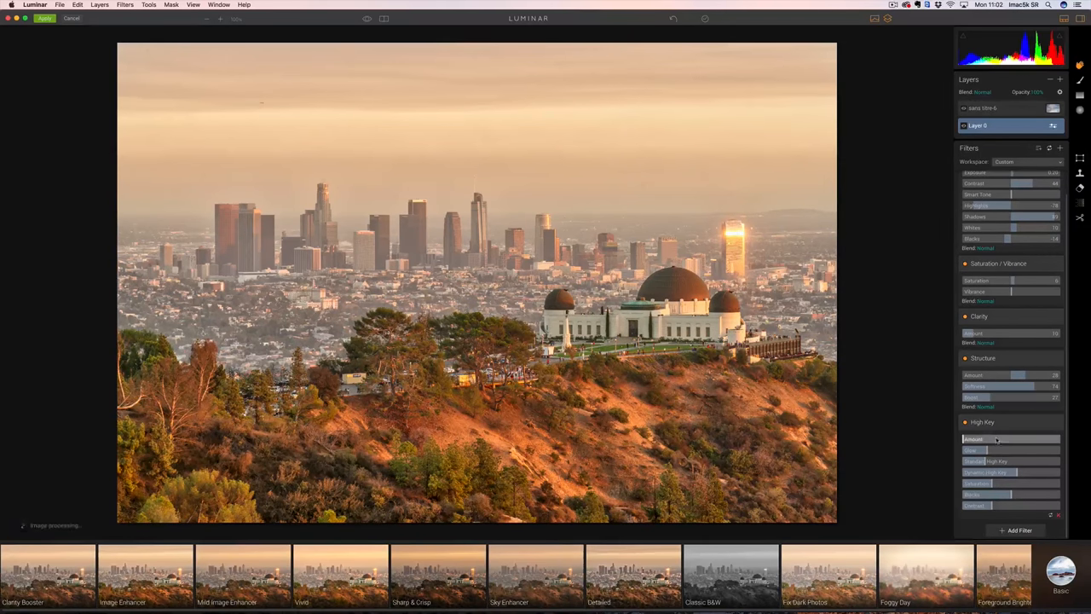
{"action": "left_click_drag", "start_coordinate": [992, 440], "coordinate": [1013, 439]}
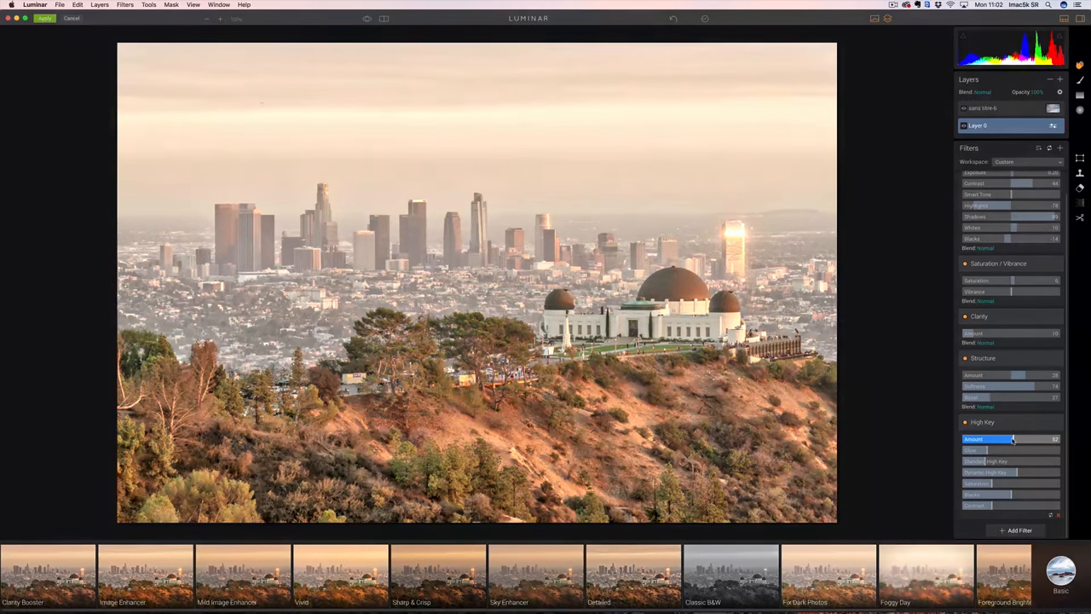
{"action": "left_click_drag", "start_coordinate": [1009, 440], "coordinate": [1032, 439]}
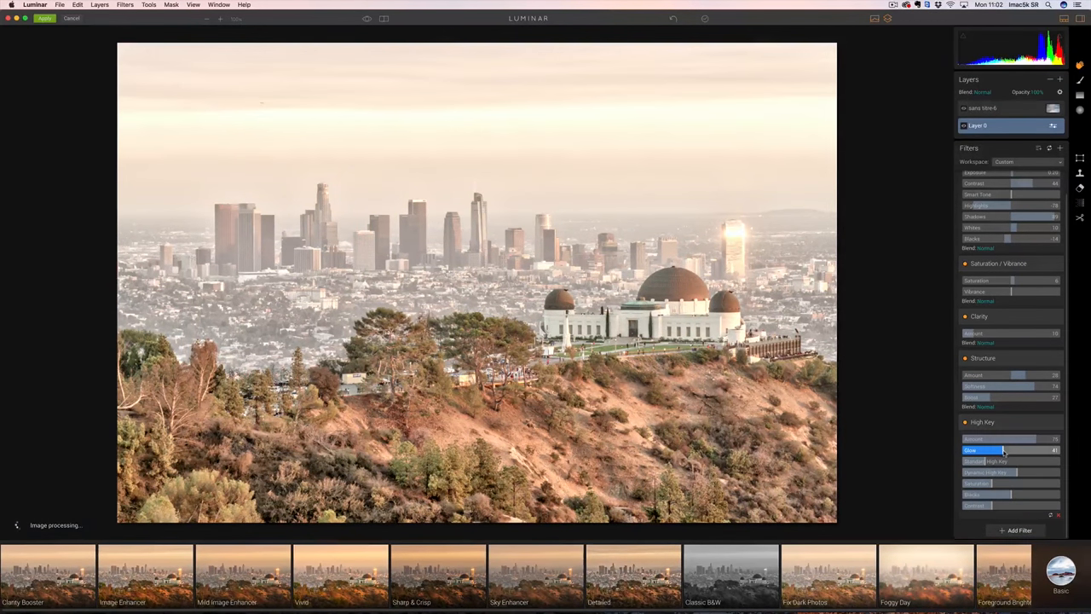
{"action": "left_click_drag", "start_coordinate": [1006, 450], "coordinate": [992, 450]}
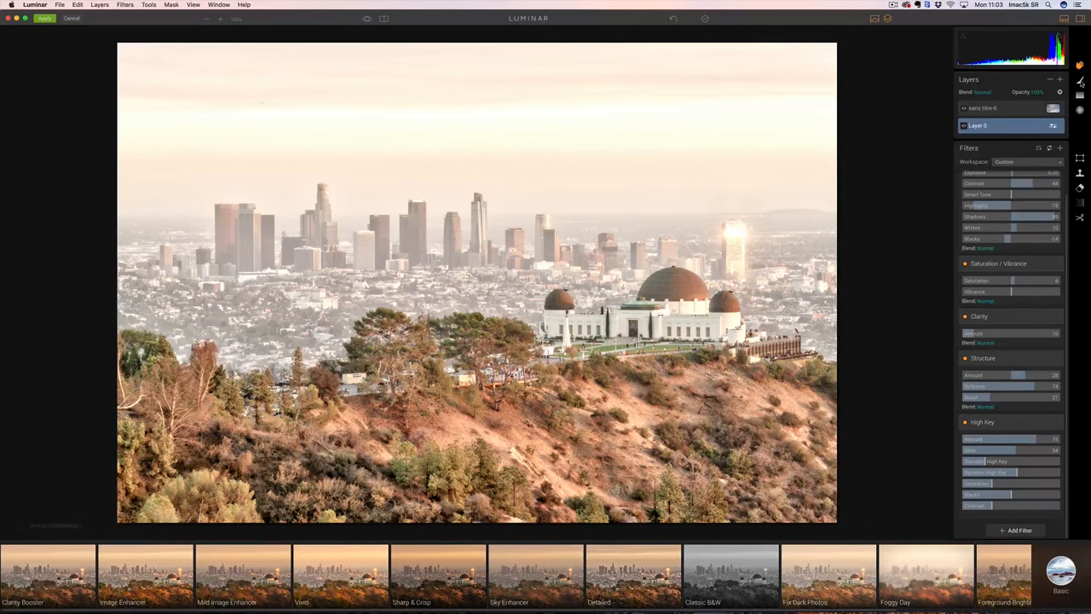
{"action": "left_click", "coordinate": [982, 423]}
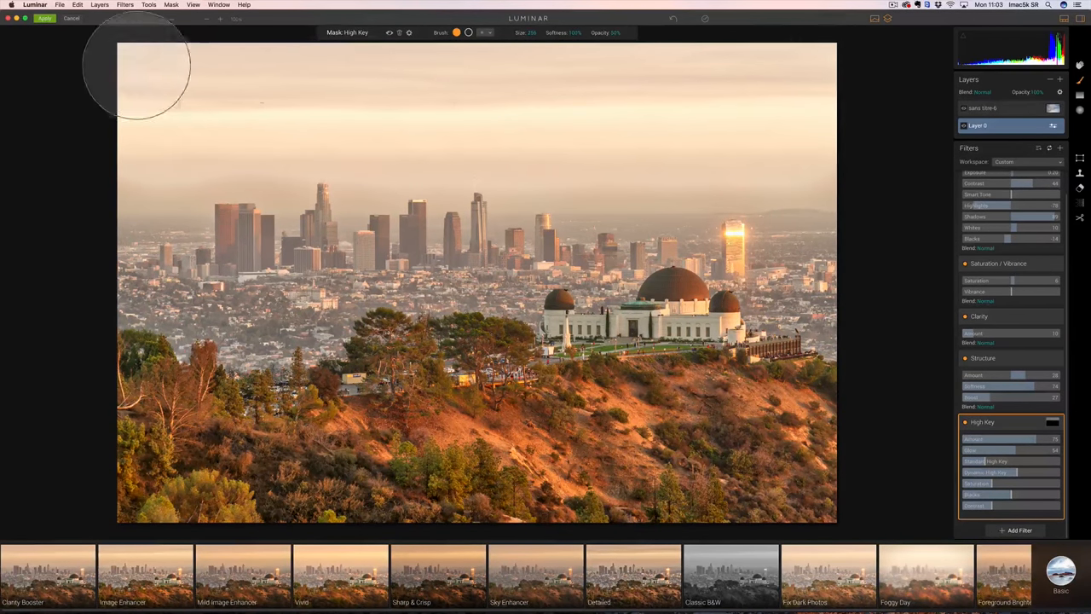
{"action": "mouse_move", "coordinate": [154, 157]}
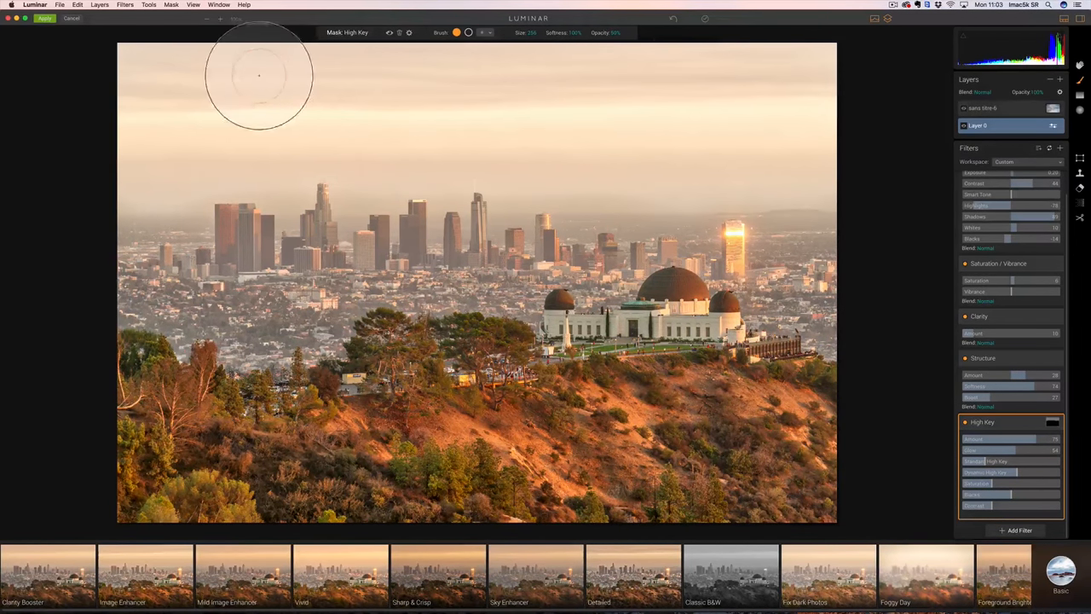
- Switch masking to the sans titre-6 cloud layer and paint its mask across the sky
{"action": "left_click", "coordinate": [981, 108]}
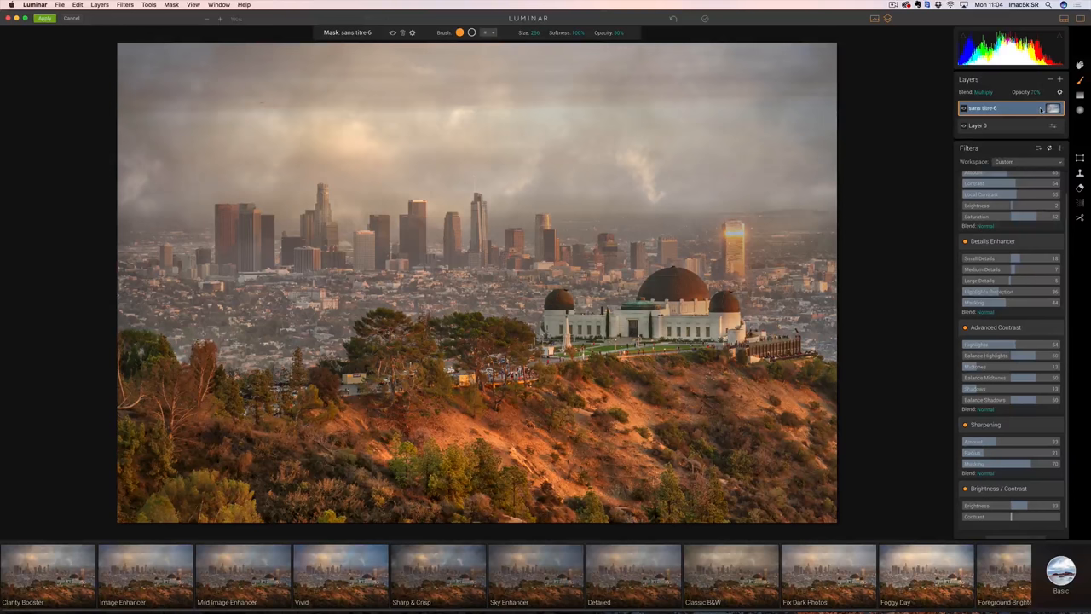
{"action": "left_click", "coordinate": [424, 138]}
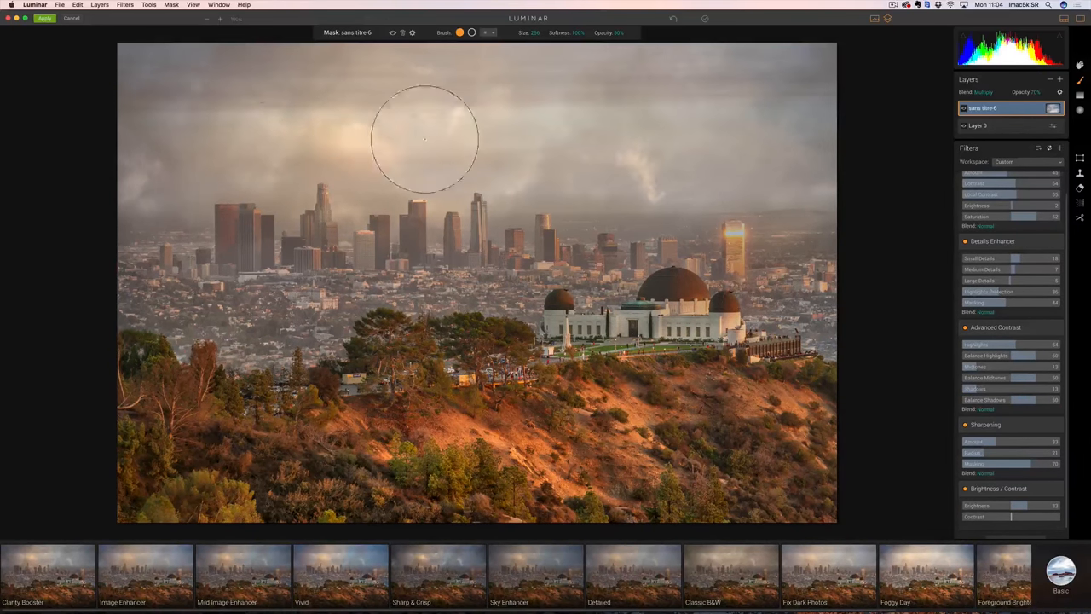
{"action": "left_click_drag", "start_coordinate": [424, 140], "coordinate": [174, 150]}
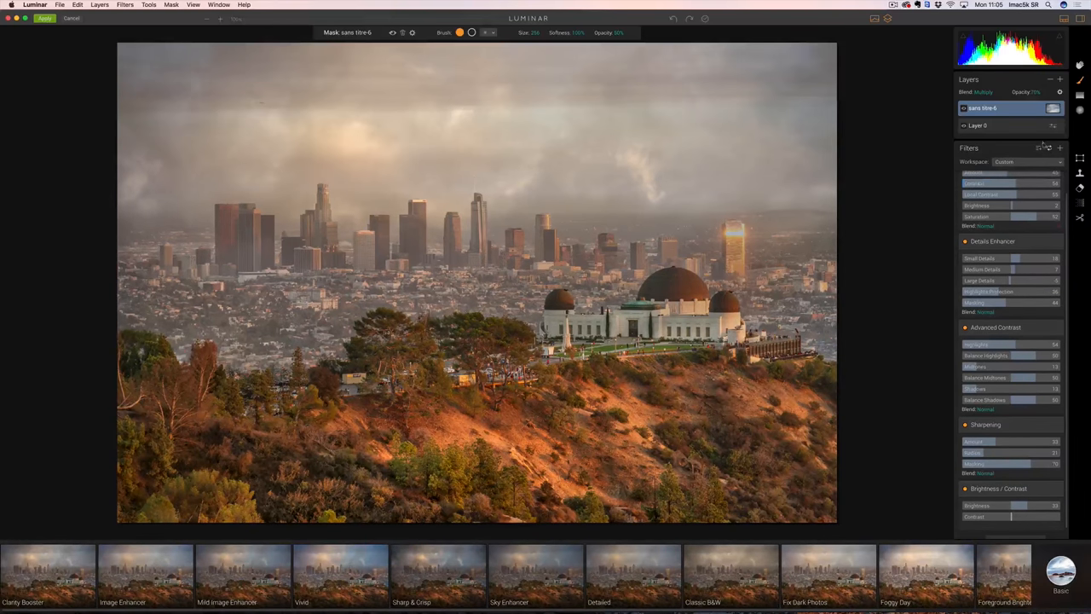
- Add a third adjustment layer carrying a Highlights/Shadows filter before returning the composite to Lightroom
{"action": "left_click", "coordinate": [1061, 80]}
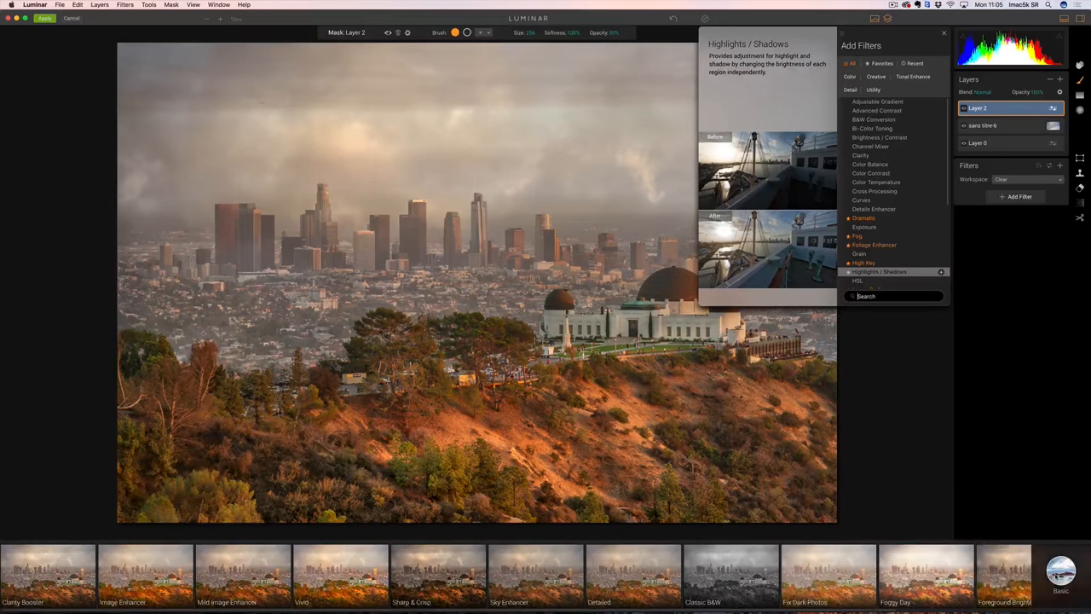
{"action": "left_click", "coordinate": [944, 34]}
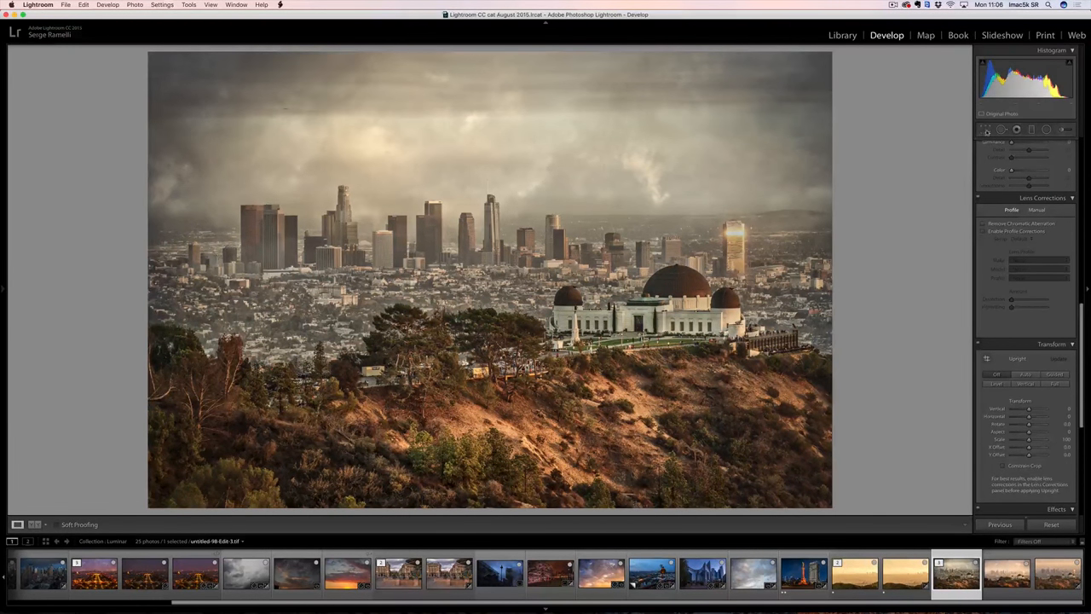
- Darken the observatory sky with a graduated adjustment dragged down from the top edge
{"action": "left_click", "coordinate": [985, 130]}
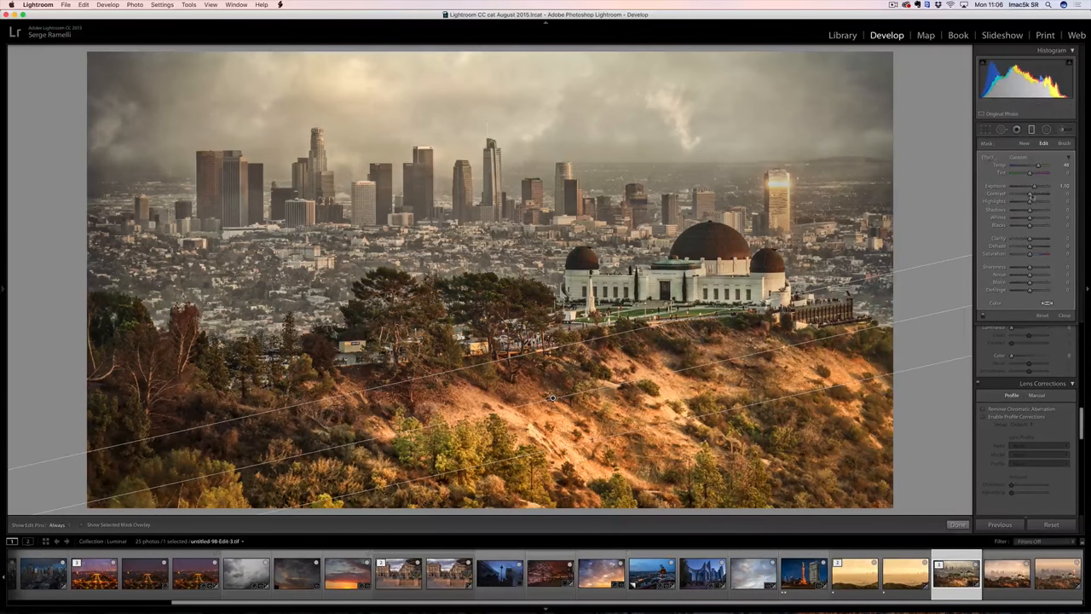
{"action": "left_click_drag", "start_coordinate": [1026, 186], "coordinate": [1033, 186]}
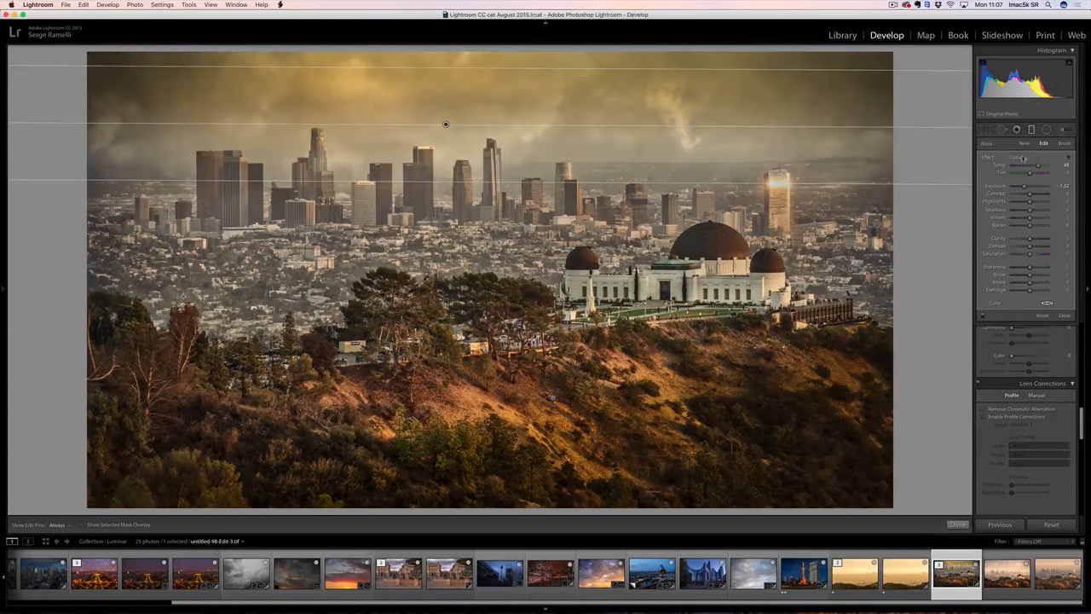
{"action": "left_click_drag", "start_coordinate": [1030, 186], "coordinate": [1033, 186]}
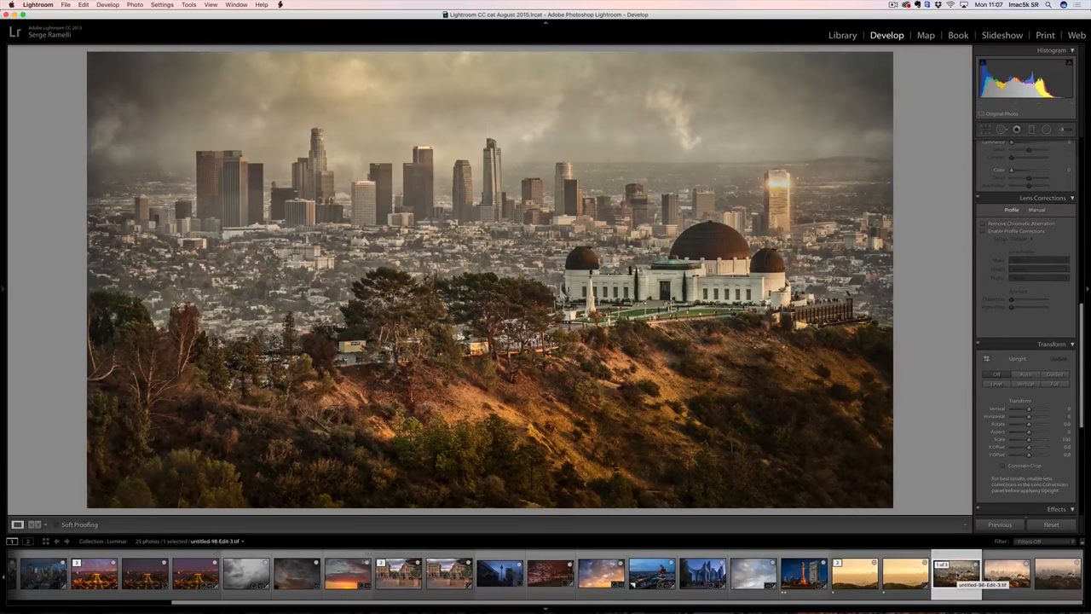
- Send the Paris Concorde photo to Luminar via Edit In, as a copy with Lightroom adjustments
{"action": "left_click", "coordinate": [450, 573]}
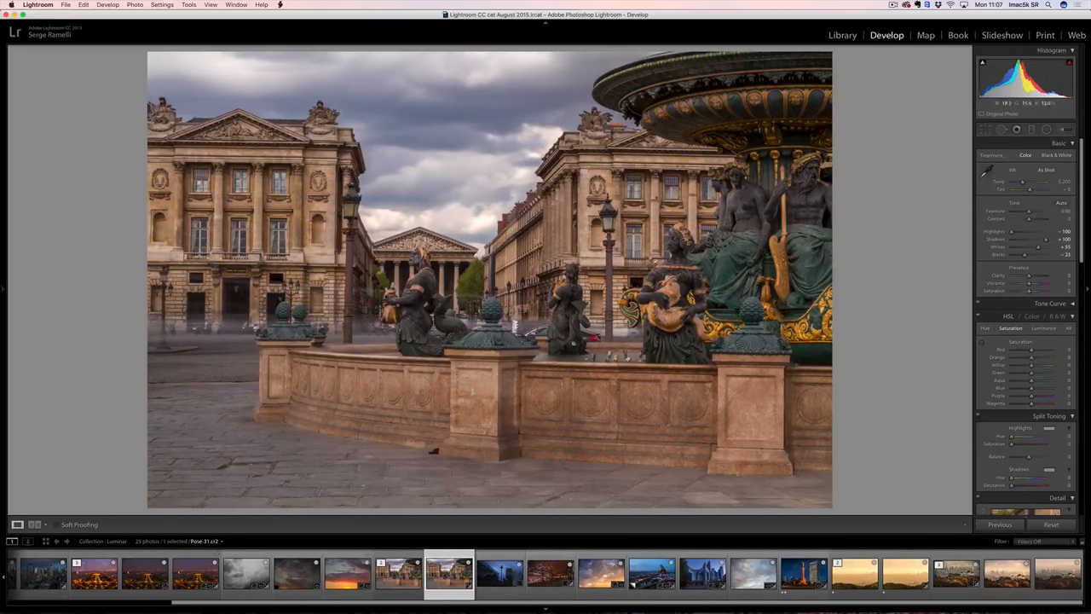
{"action": "right_click", "coordinate": [450, 571]}
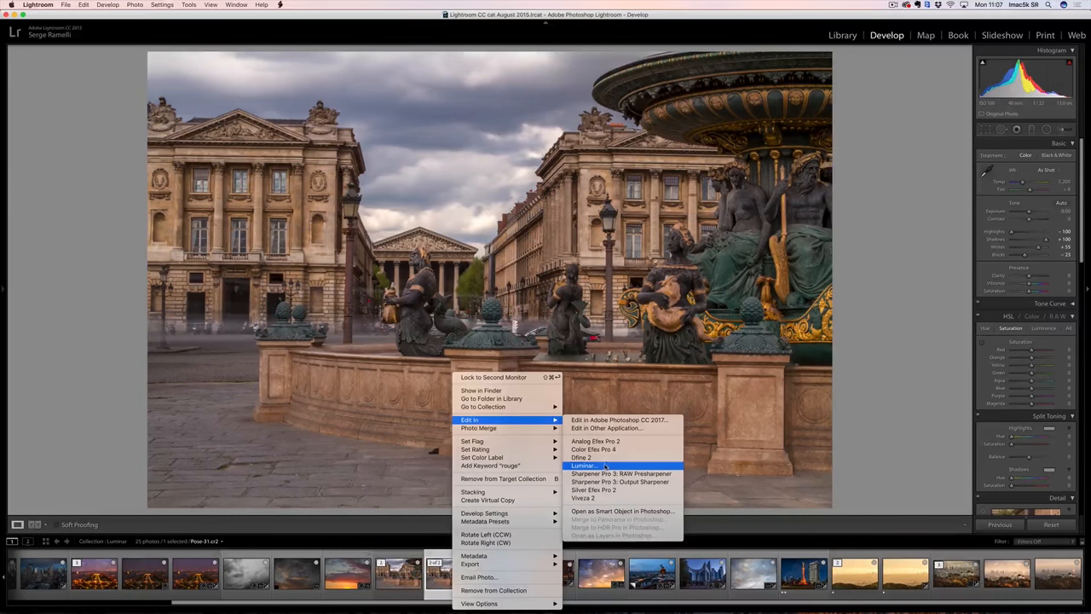
{"action": "left_click", "coordinate": [583, 465]}
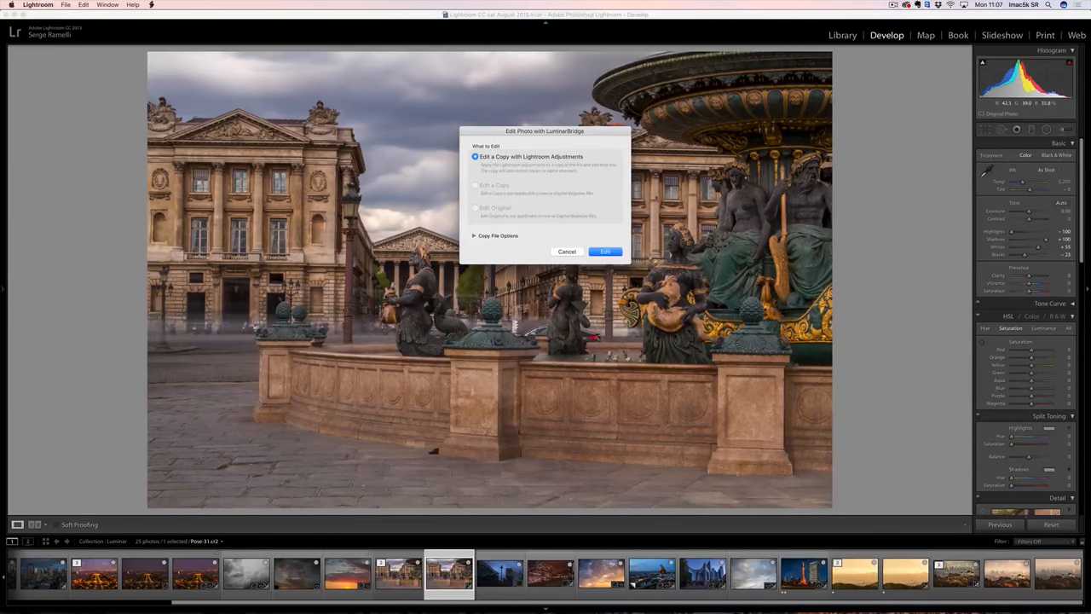
{"action": "left_click", "coordinate": [603, 252]}
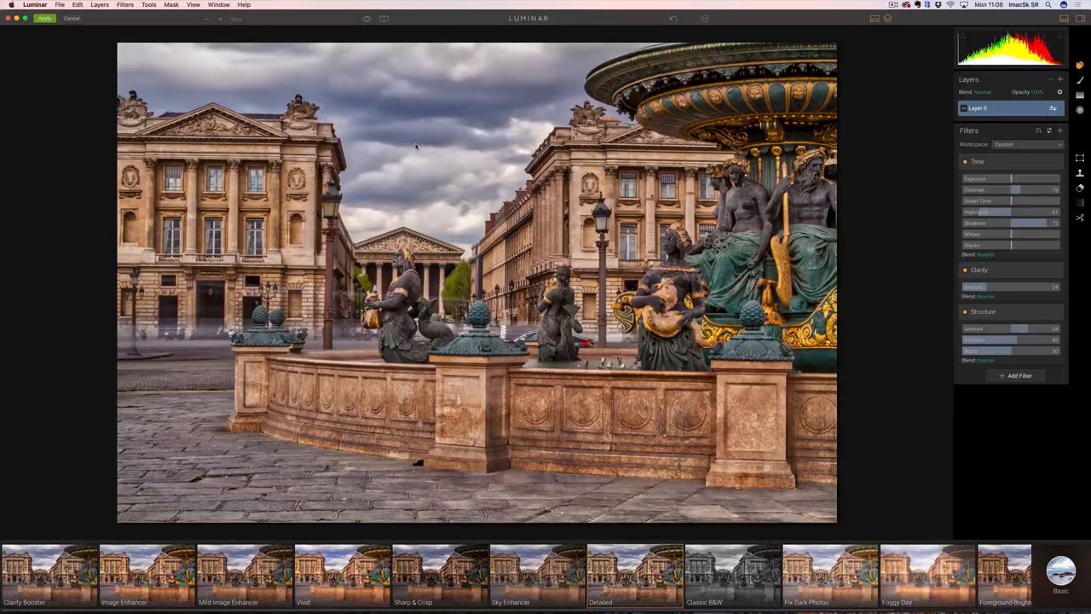
{"action": "mouse_move", "coordinate": [171, 535]}
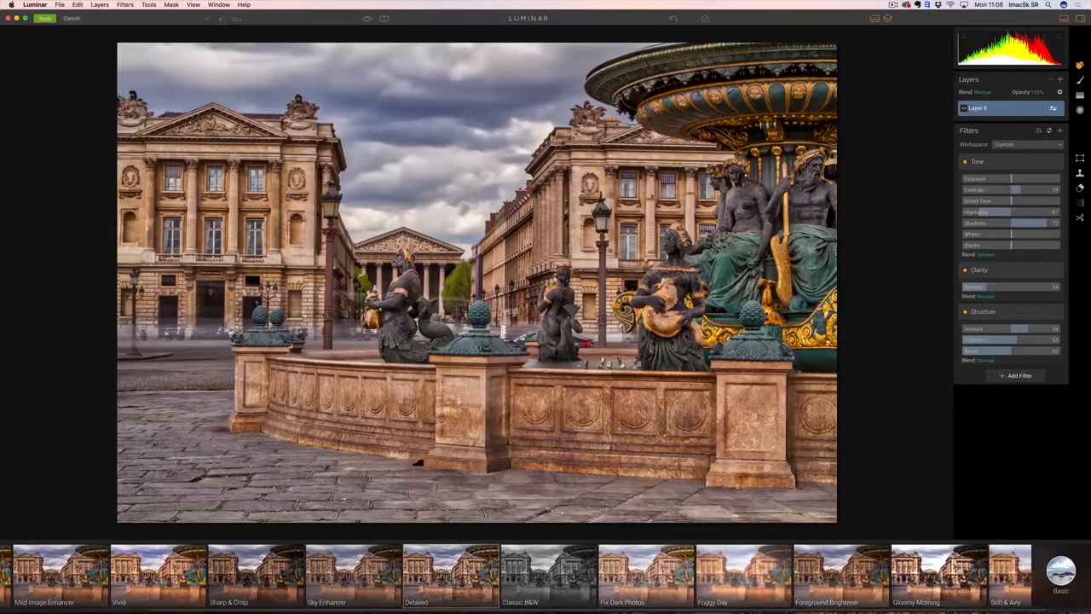
- Apply a bright preset look and raise the Details Enhancer small, medium and large sliders
{"action": "left_click", "coordinate": [933, 576]}
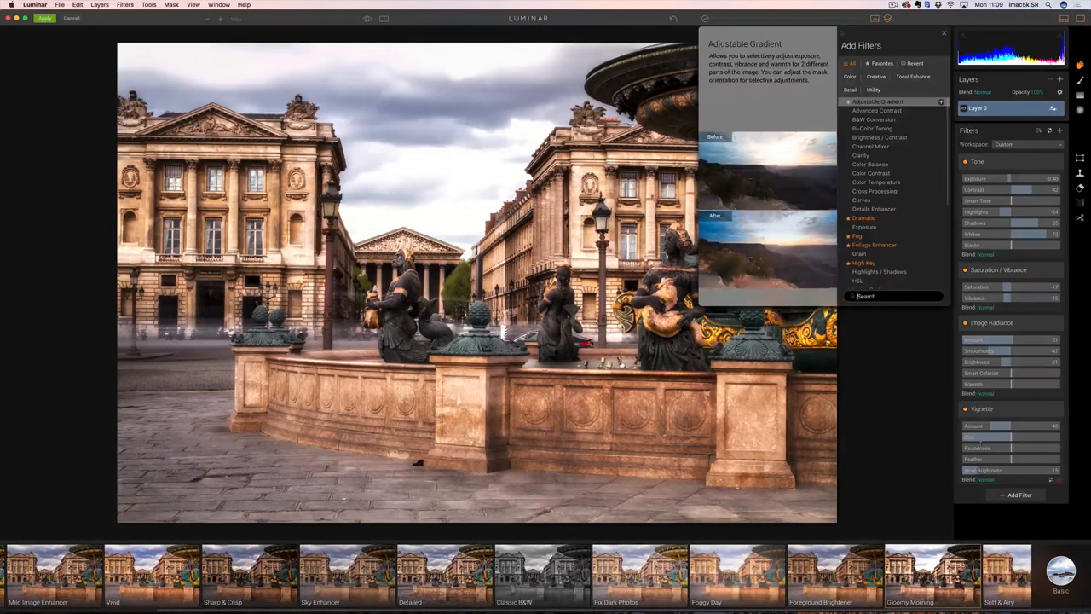
{"action": "mouse_move", "coordinate": [871, 173]}
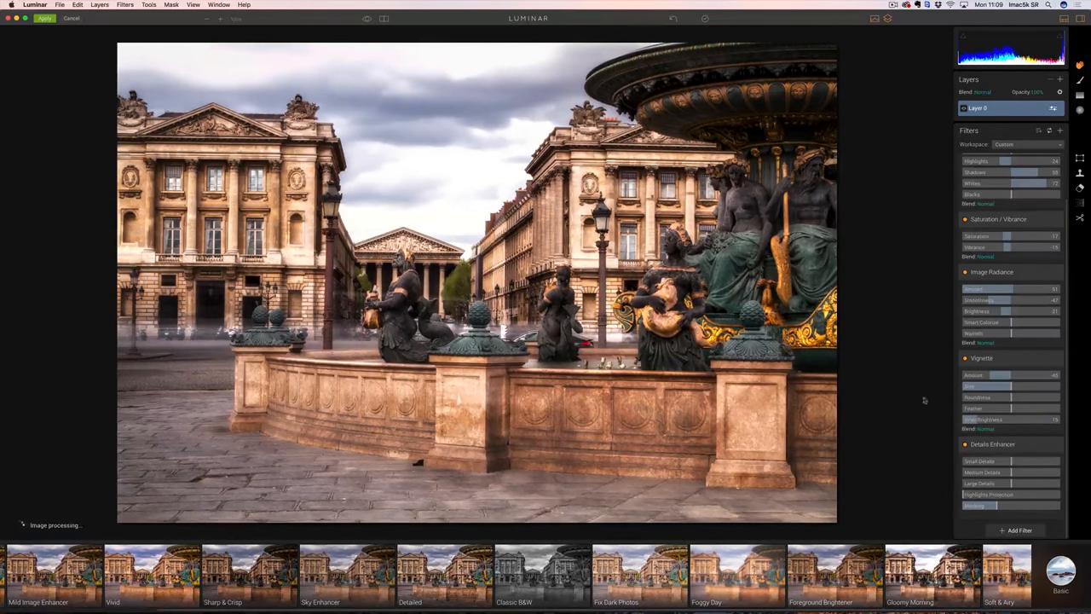
{"action": "left_click_drag", "start_coordinate": [989, 460], "coordinate": [1036, 461]}
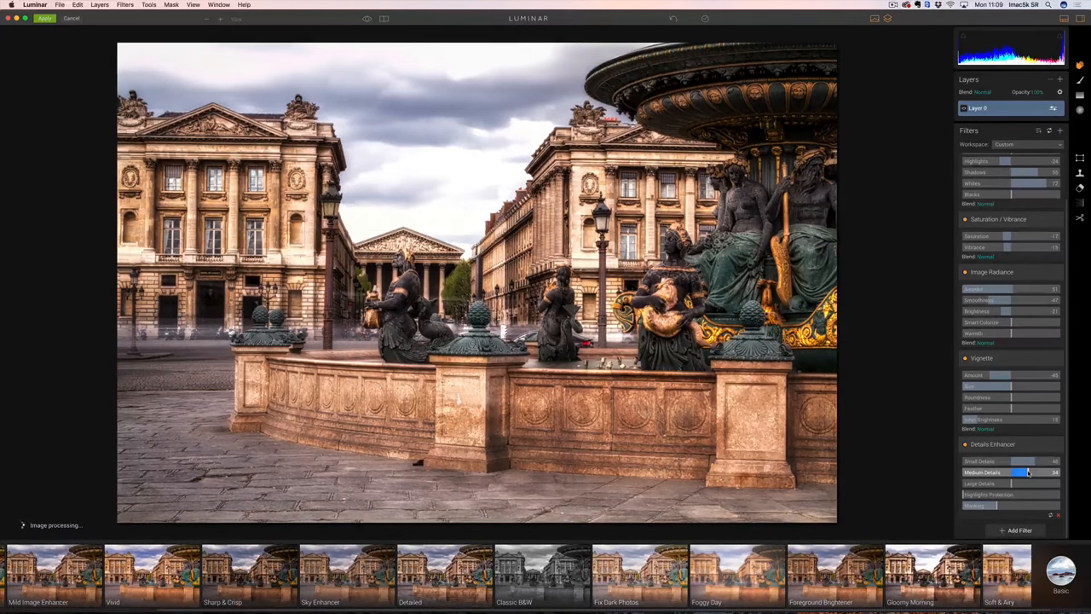
{"action": "left_click_drag", "start_coordinate": [1015, 484], "coordinate": [1032, 484]}
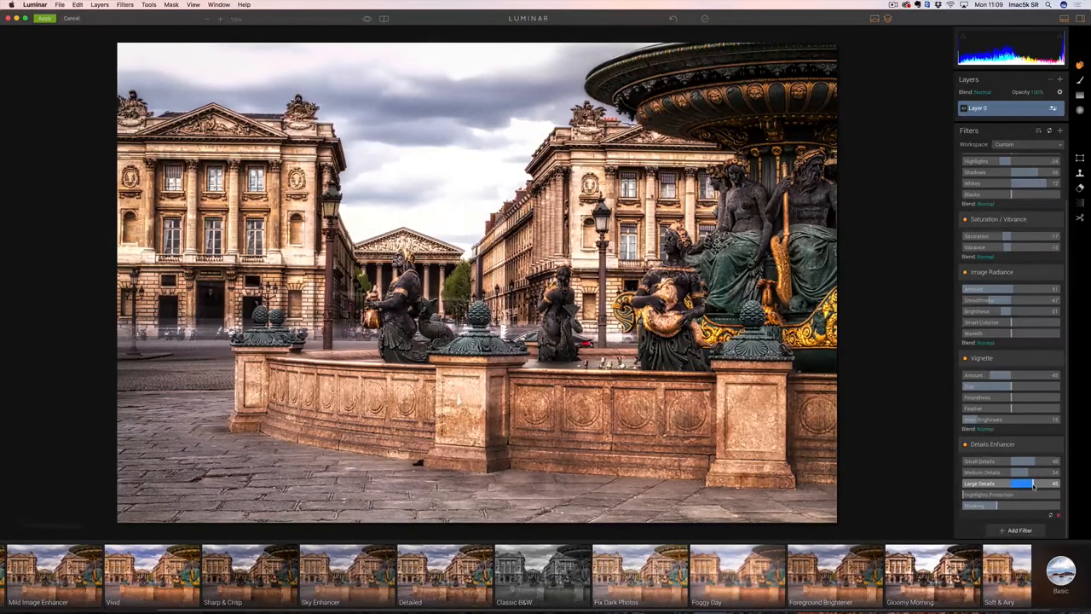
{"action": "left_click_drag", "start_coordinate": [1040, 484], "coordinate": [1023, 473]}
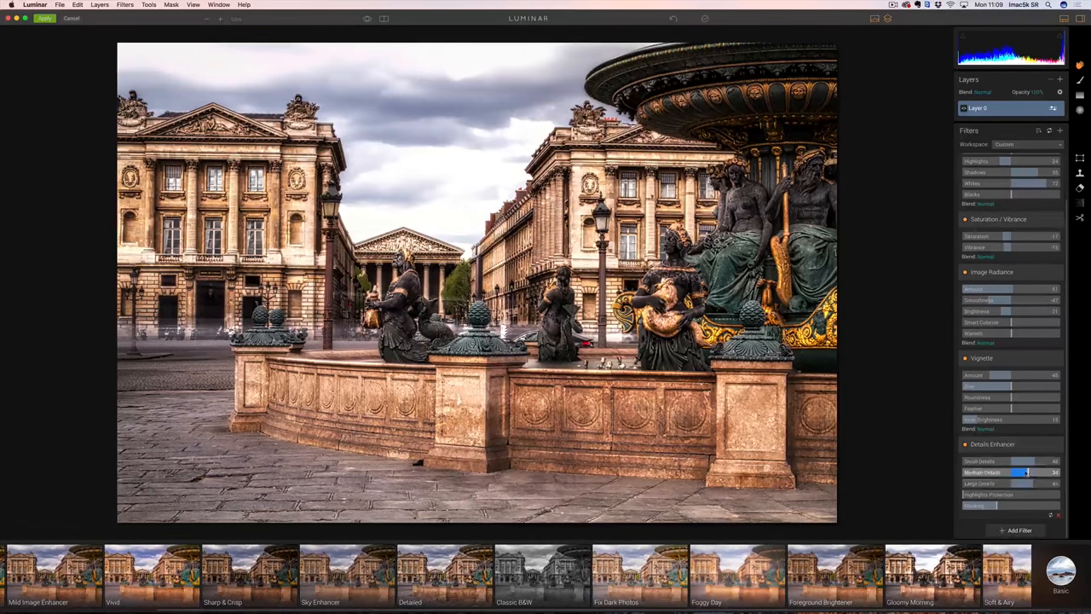
{"action": "left_click_drag", "start_coordinate": [1027, 460], "coordinate": [1019, 460]}
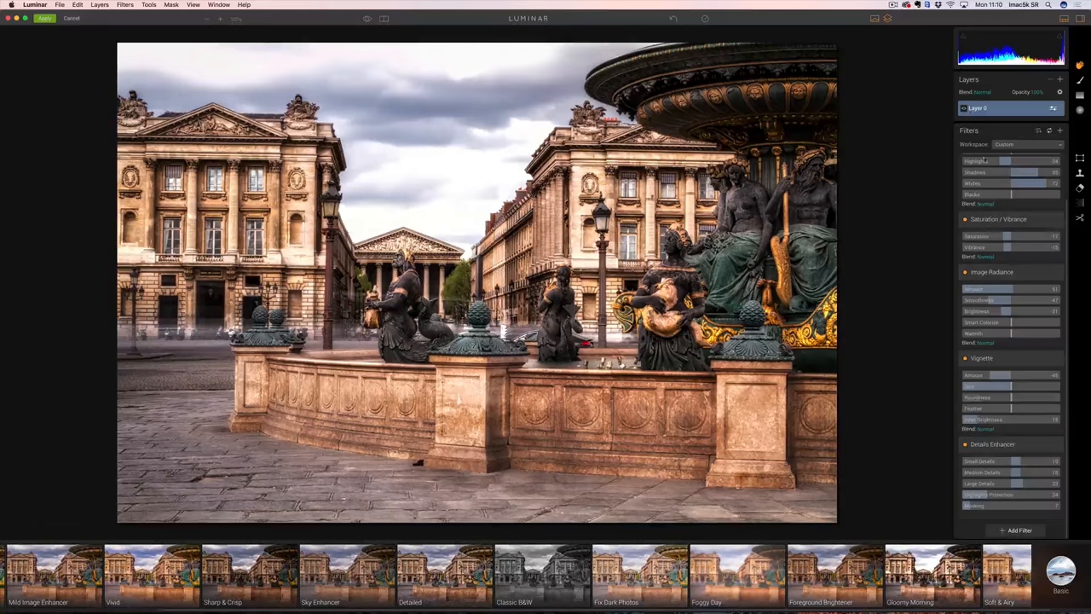
- Add a second adjustment layer and give it a warm golden preset from the strip
{"action": "left_click", "coordinate": [1060, 80]}
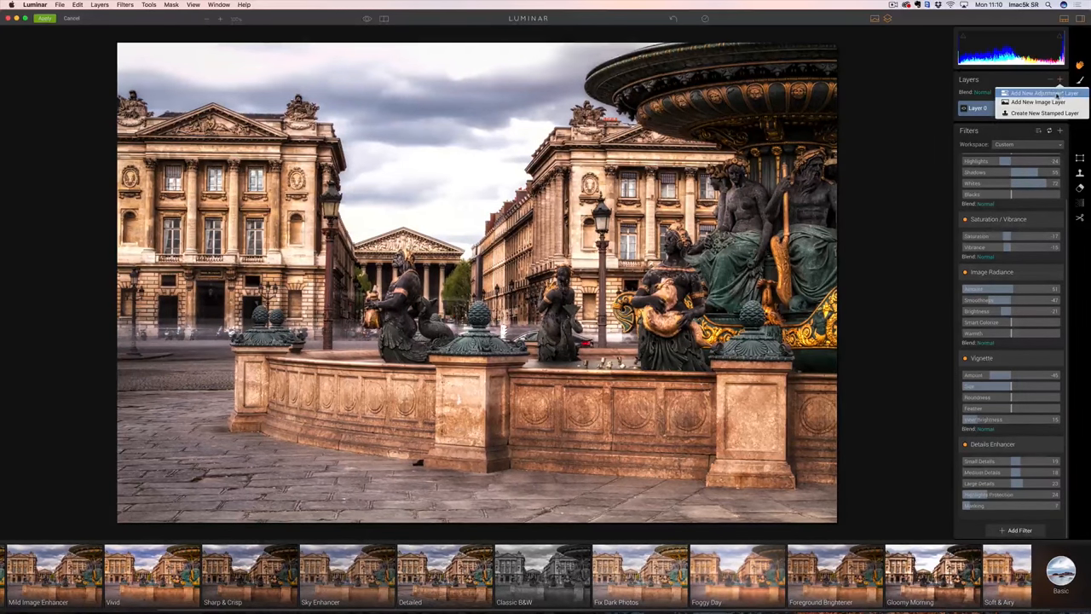
{"action": "left_click", "coordinate": [1042, 93]}
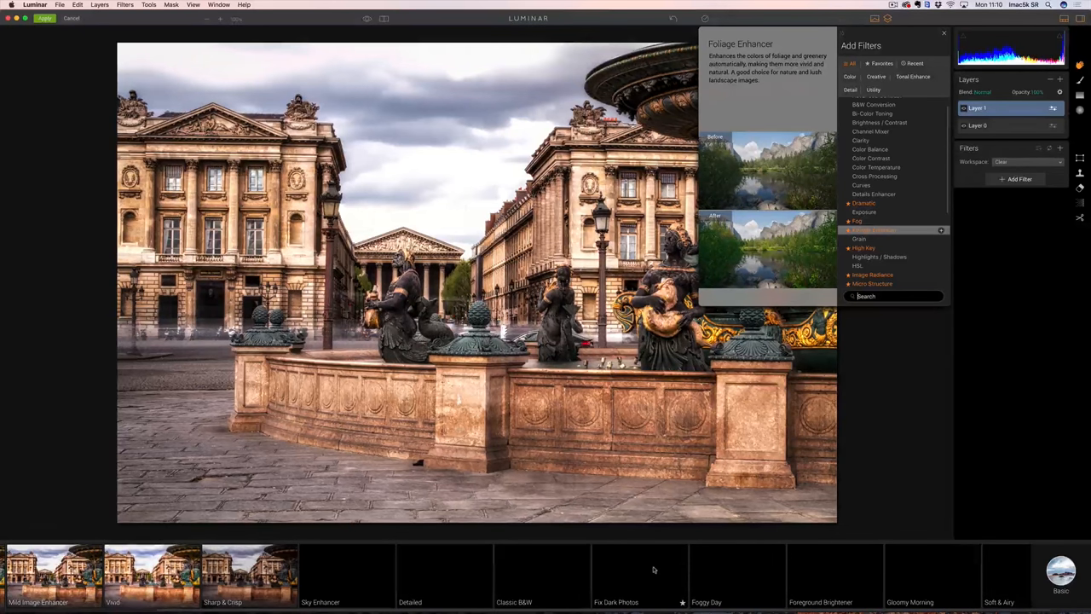
{"action": "left_click", "coordinate": [943, 32]}
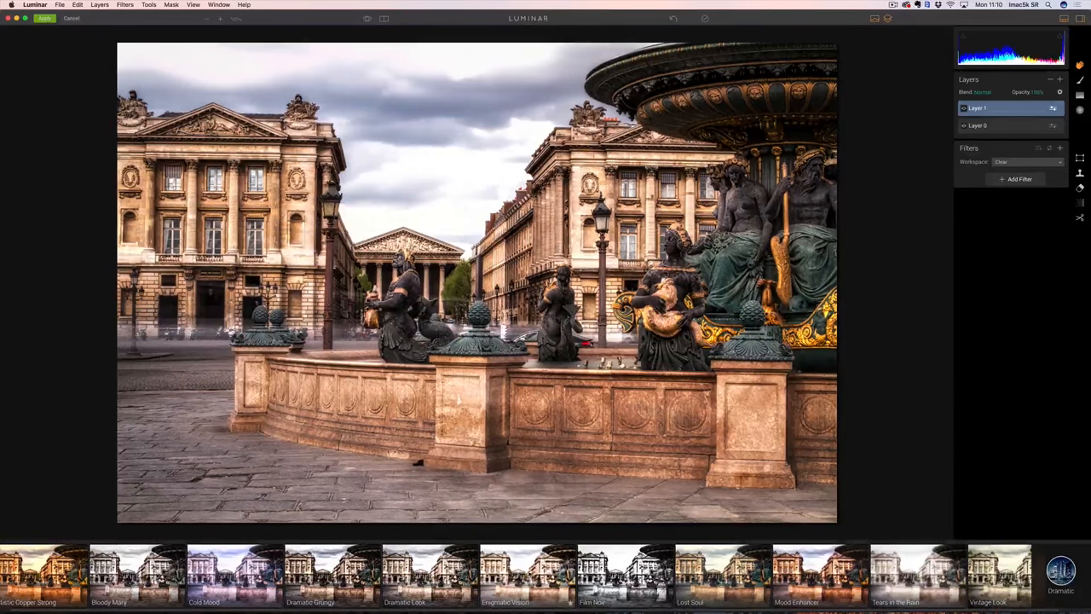
{"action": "left_click", "coordinate": [528, 571]}
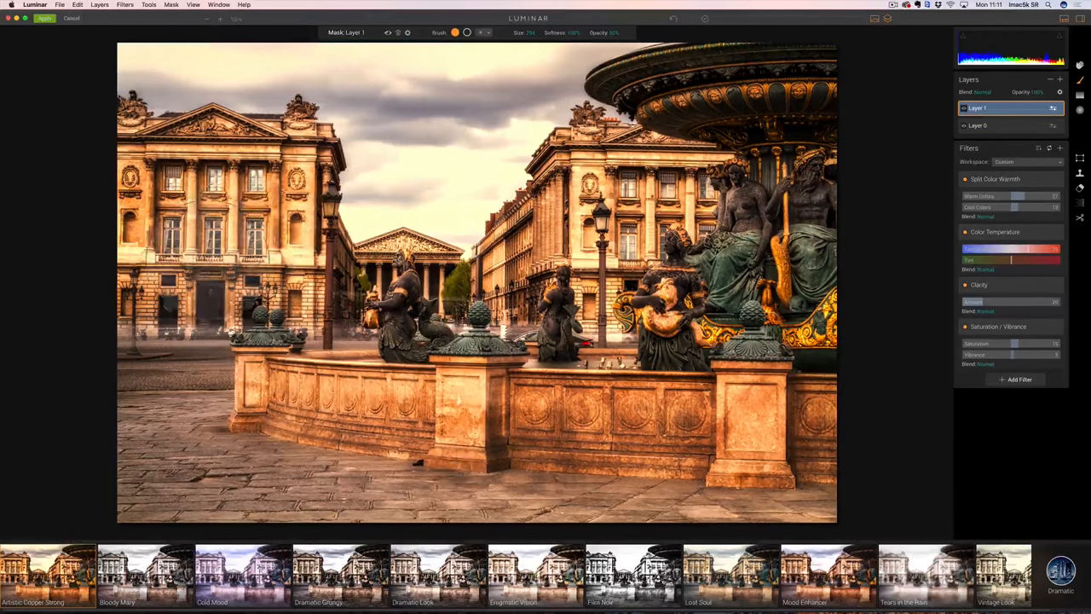
- Erase the warm layer's mask over the sky, then switch back to Lightroom with the Concorde photo selected
{"action": "left_click", "coordinate": [372, 366]}
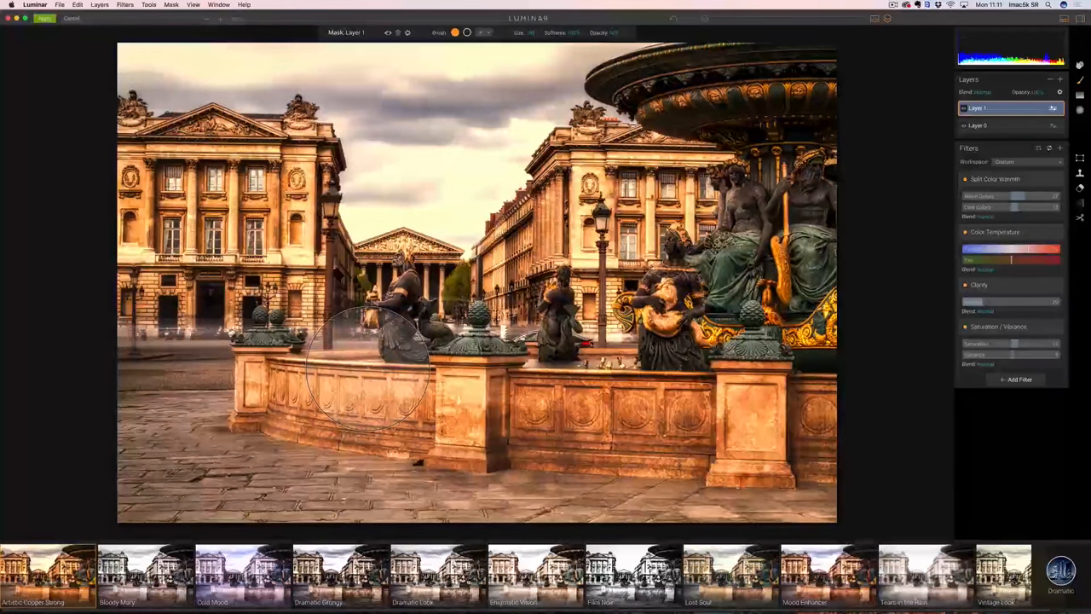
{"action": "left_click_drag", "start_coordinate": [367, 367], "coordinate": [562, 366]}
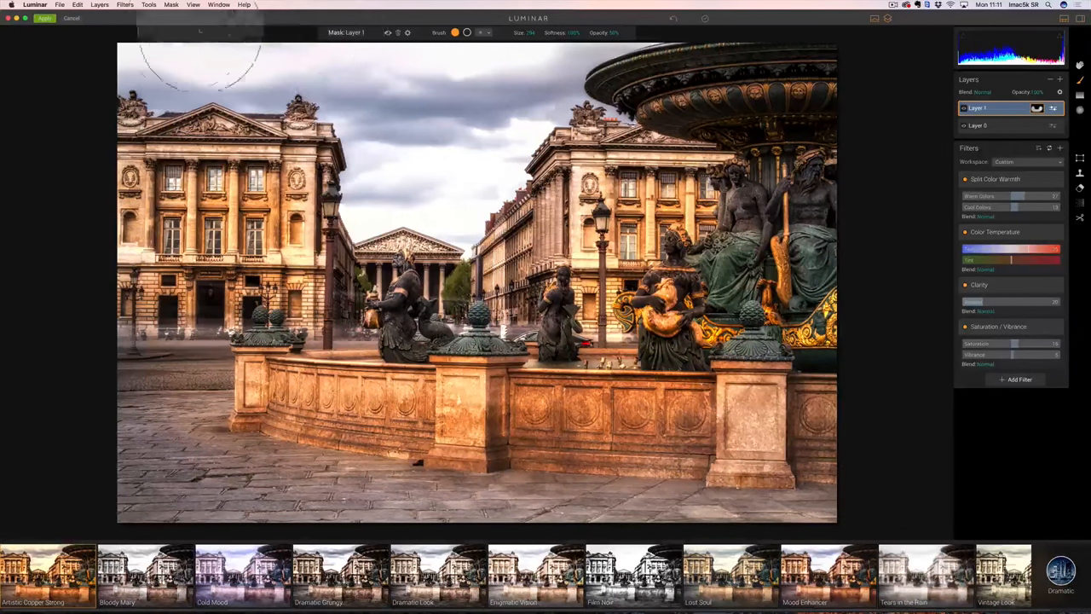
{"action": "key", "text": "cmd+tab"}
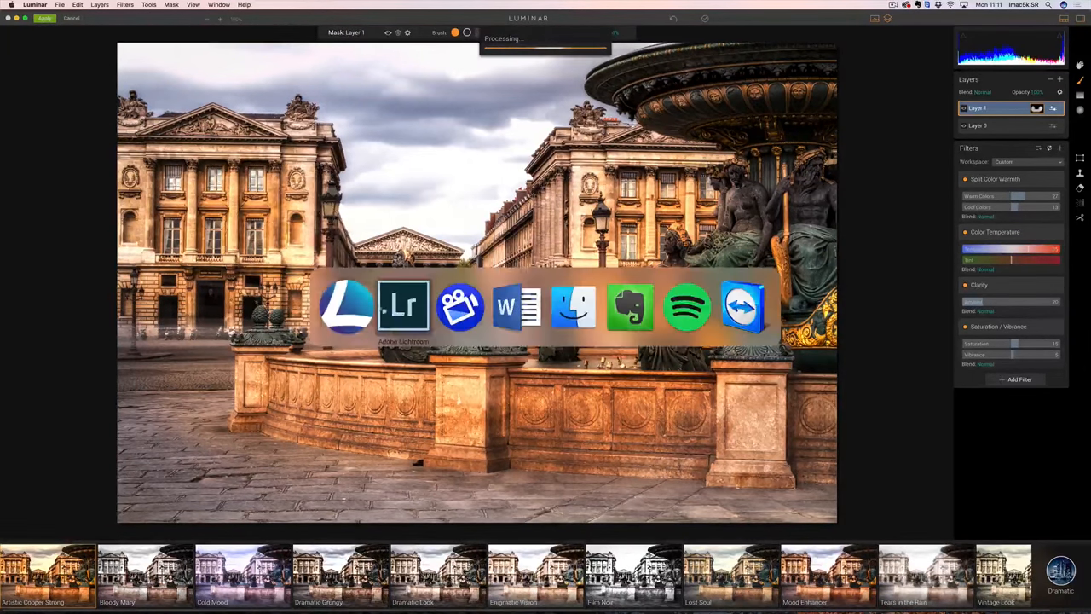
{"action": "left_click", "coordinate": [403, 307]}
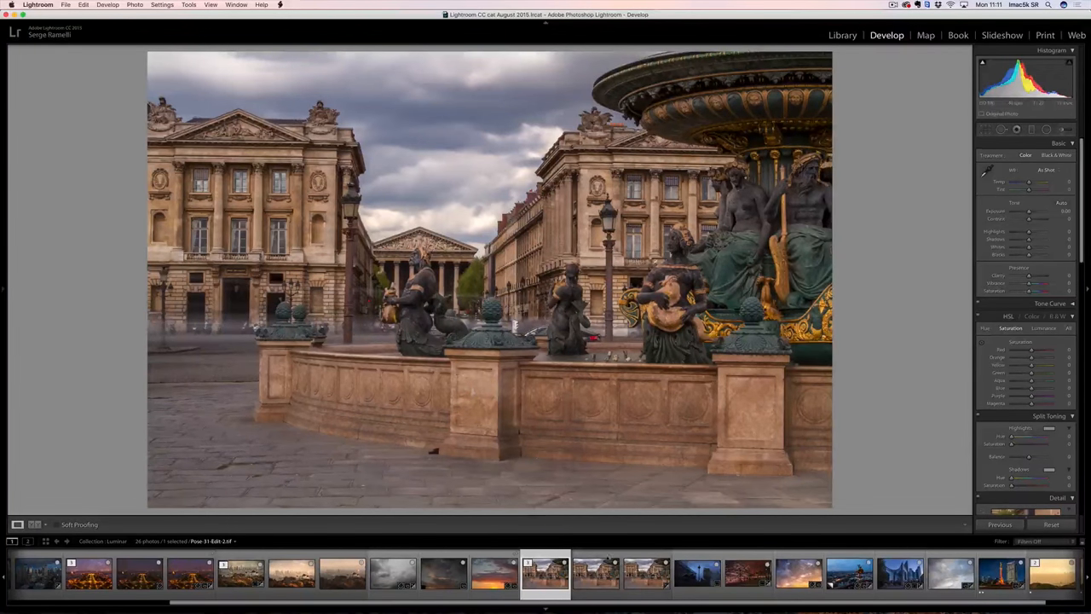
{"action": "left_click", "coordinate": [242, 573]}
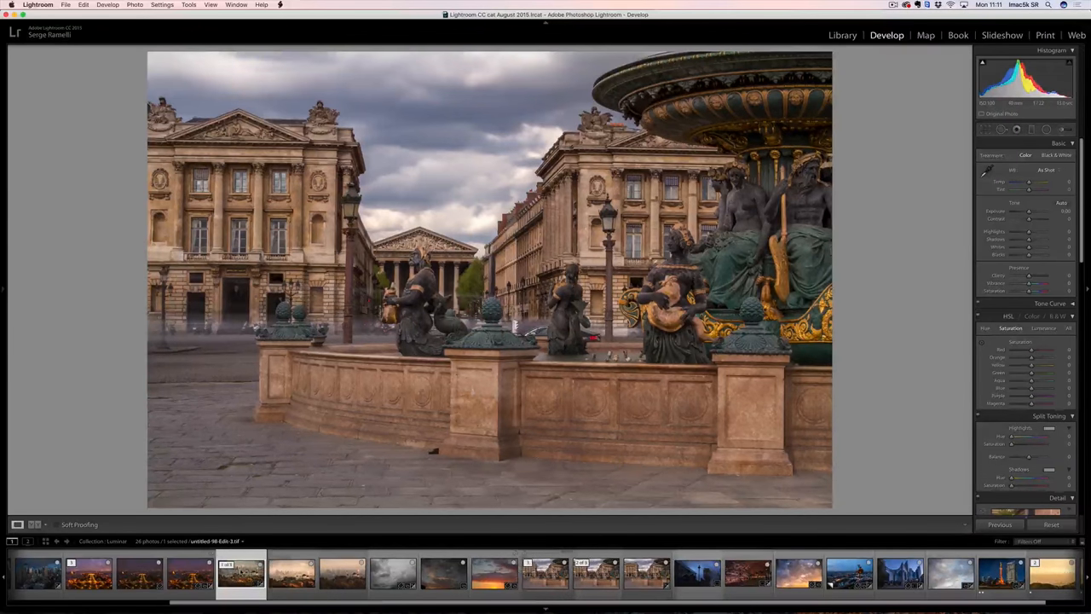